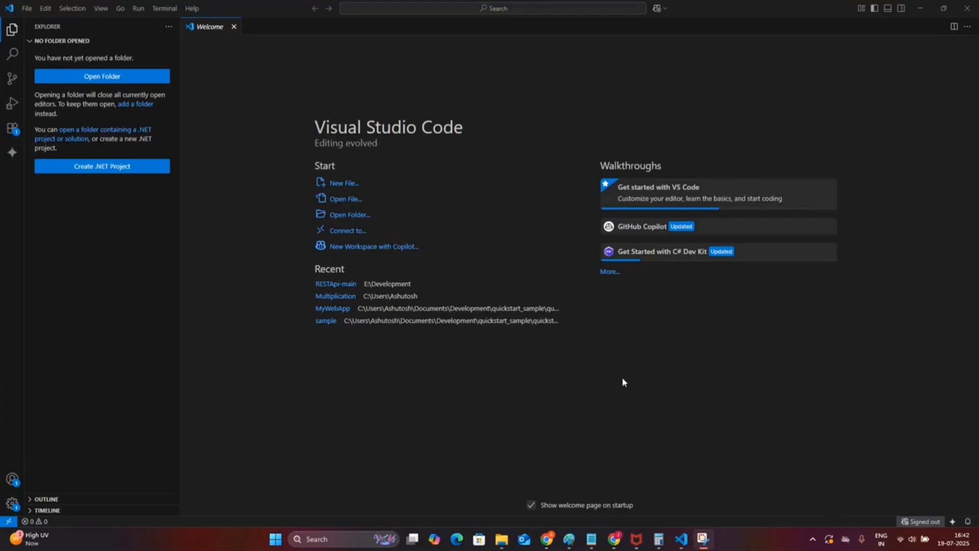
mouse_move(722, 541)
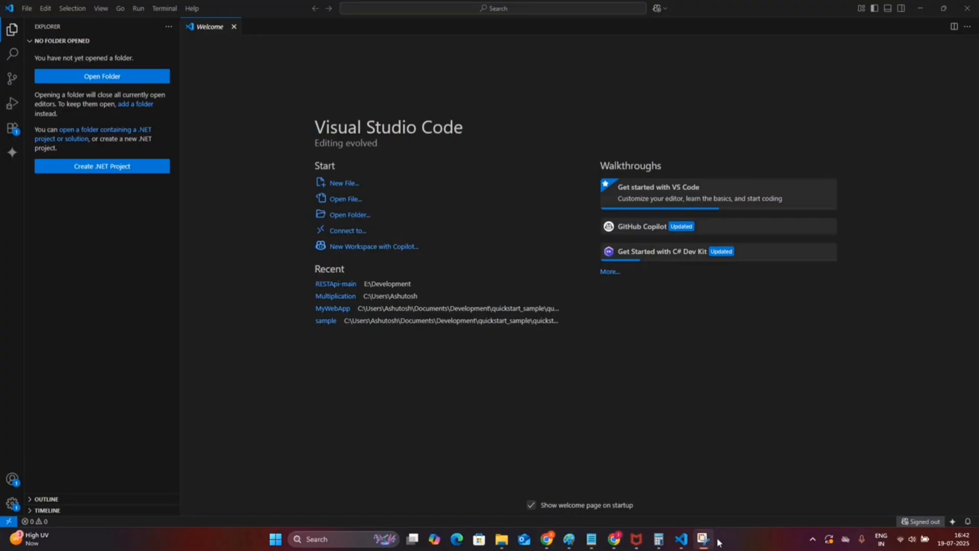
mouse_move(219, 229)
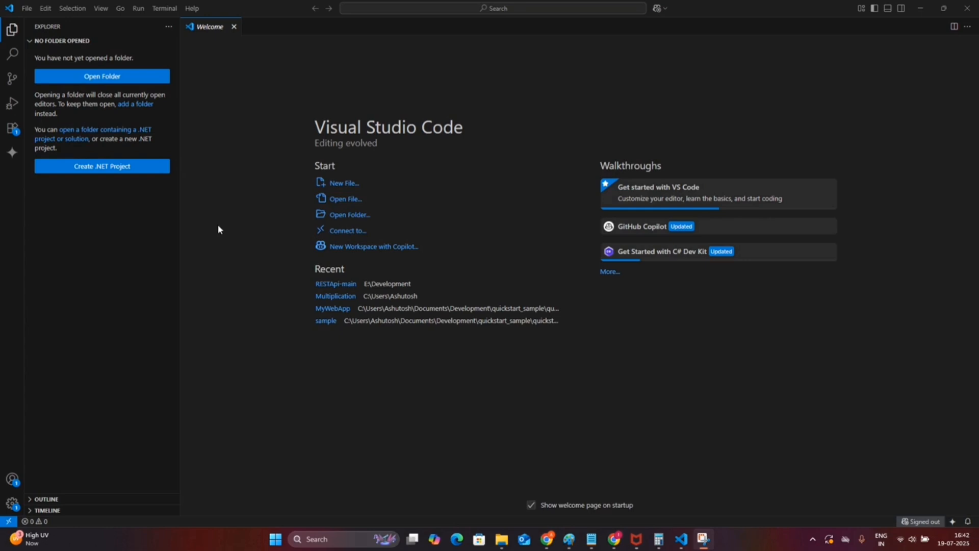
mouse_move(174, 58)
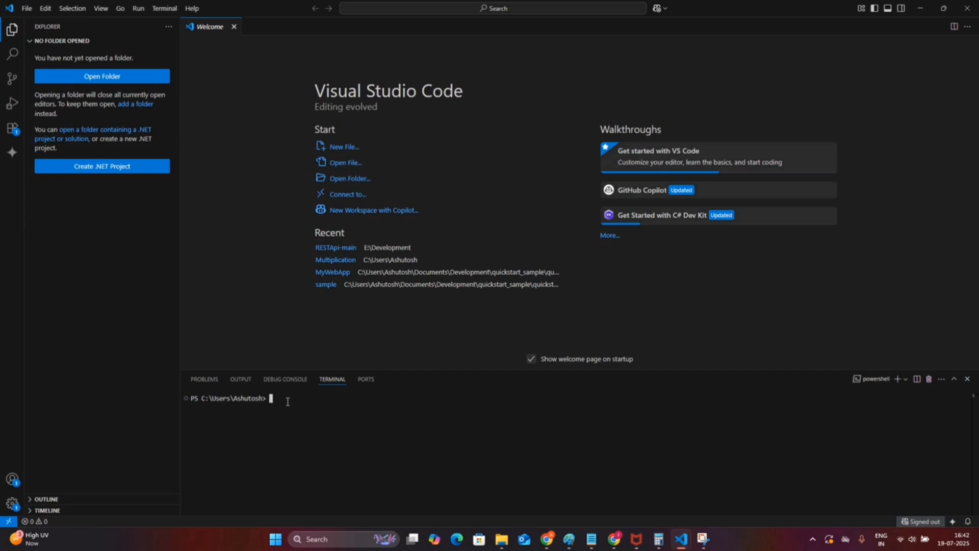
- Switch to E:\Development in the terminal and create the MCPServerEcho folder
type("e:")
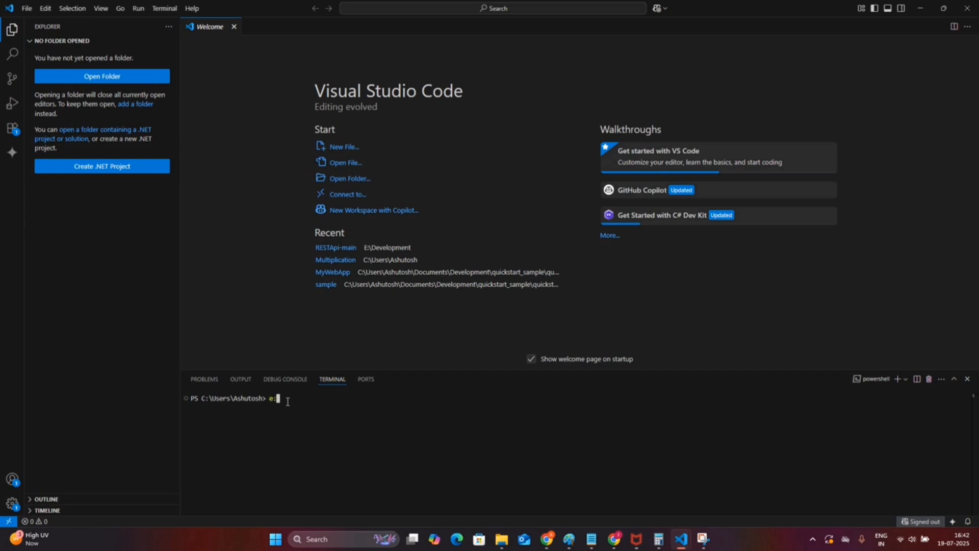
type("CD")
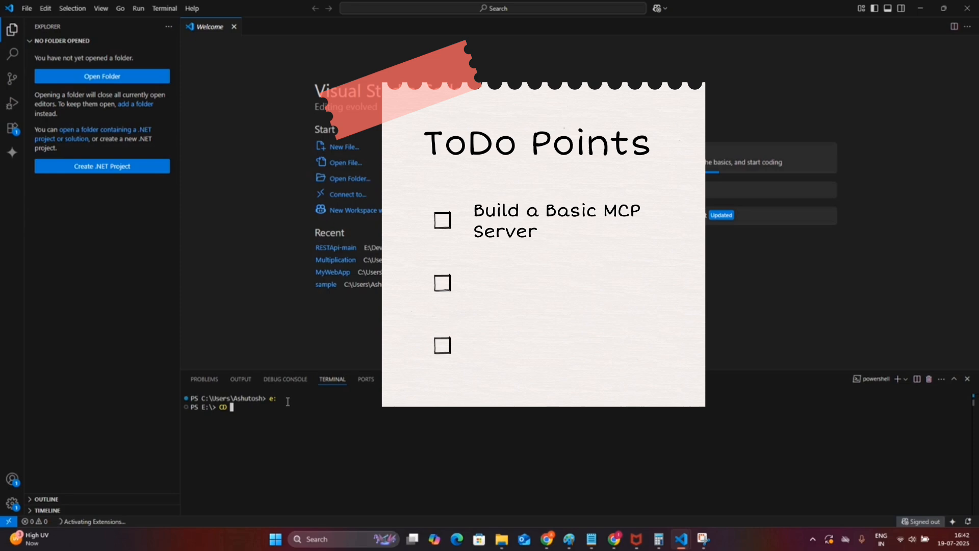
type(".\\Development\\")
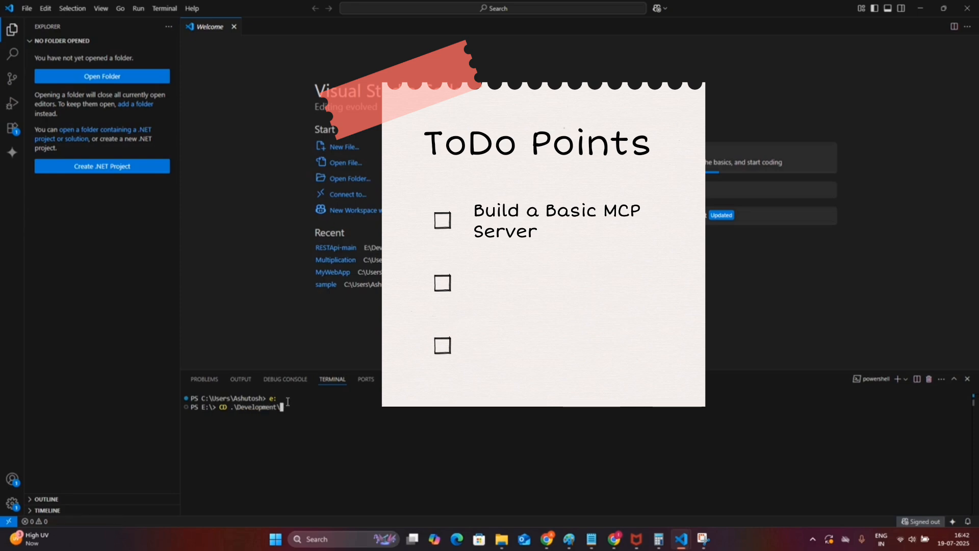
type("mkdir")
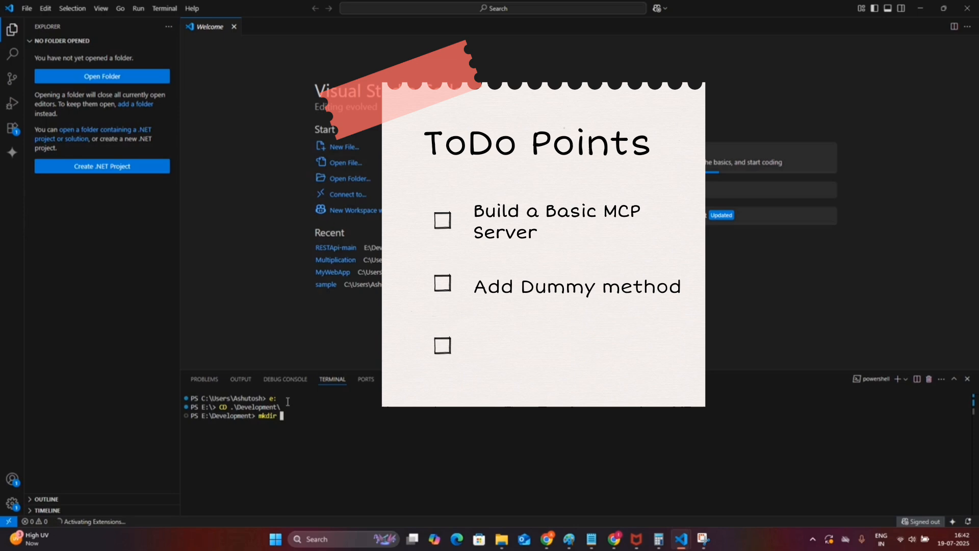
type("MCP")
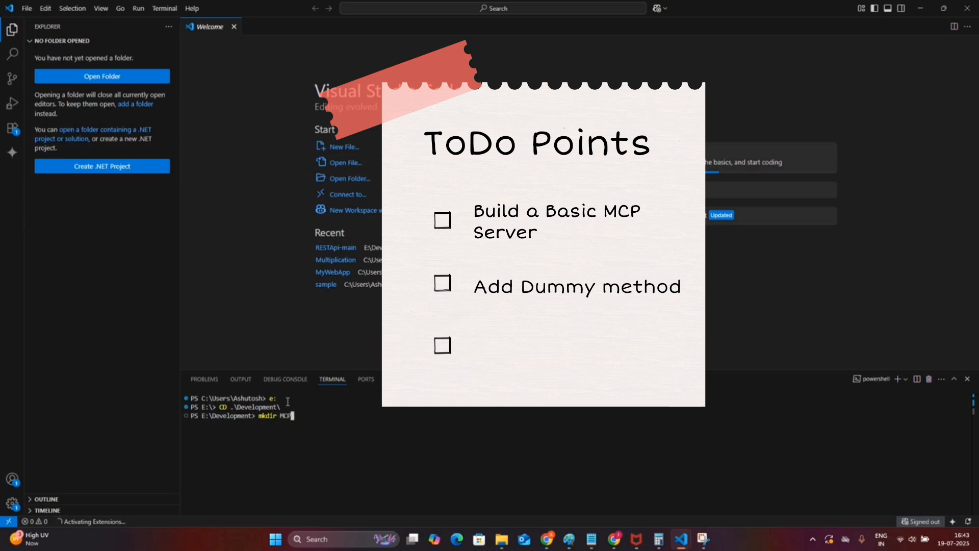
type("ServerEcho")
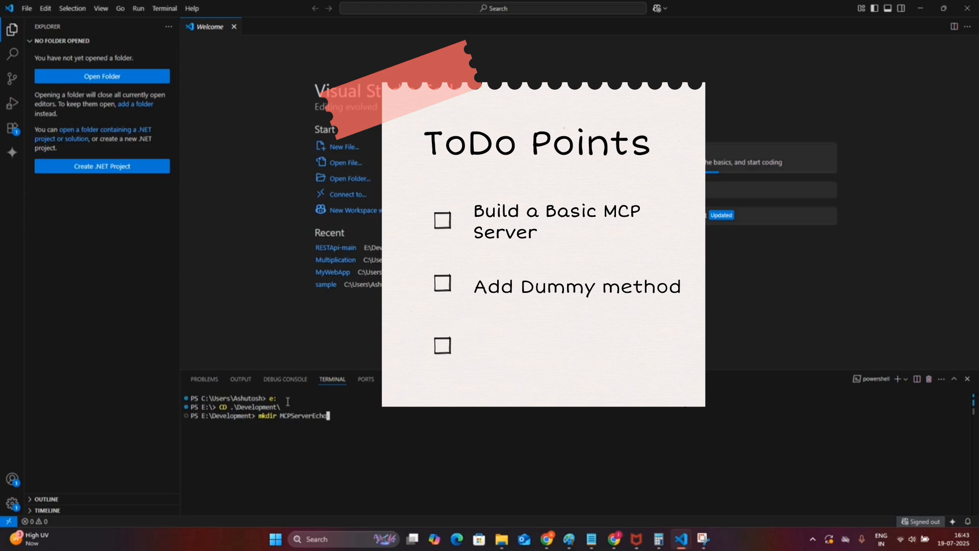
key("Enter")
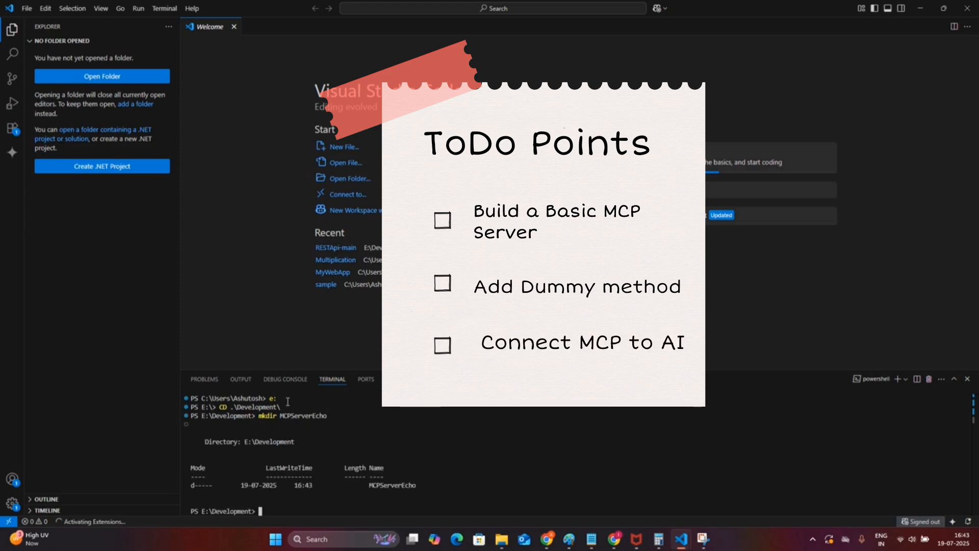
- Change into MCPServerEcho and begin typing the dotnet new command
type("cd .\\MCPServerEcho\\")
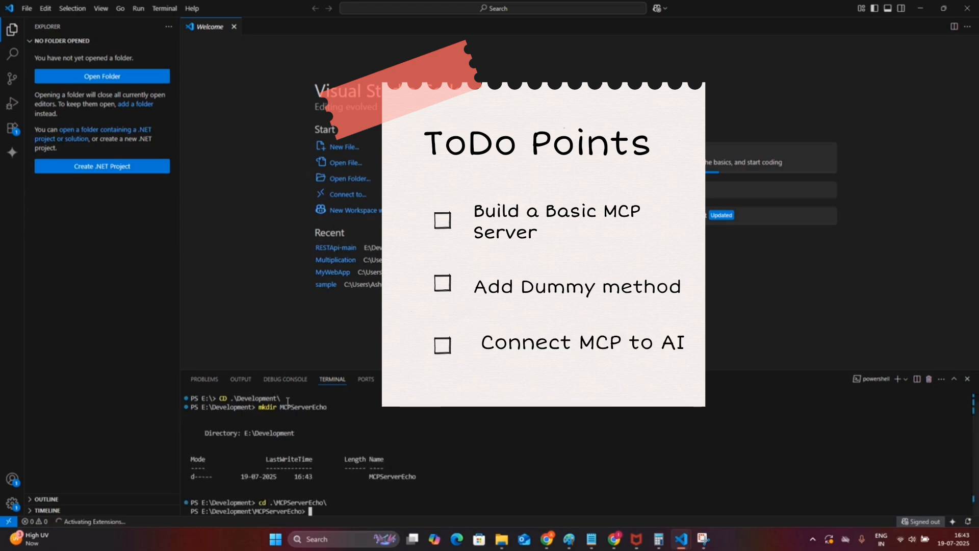
type("do")
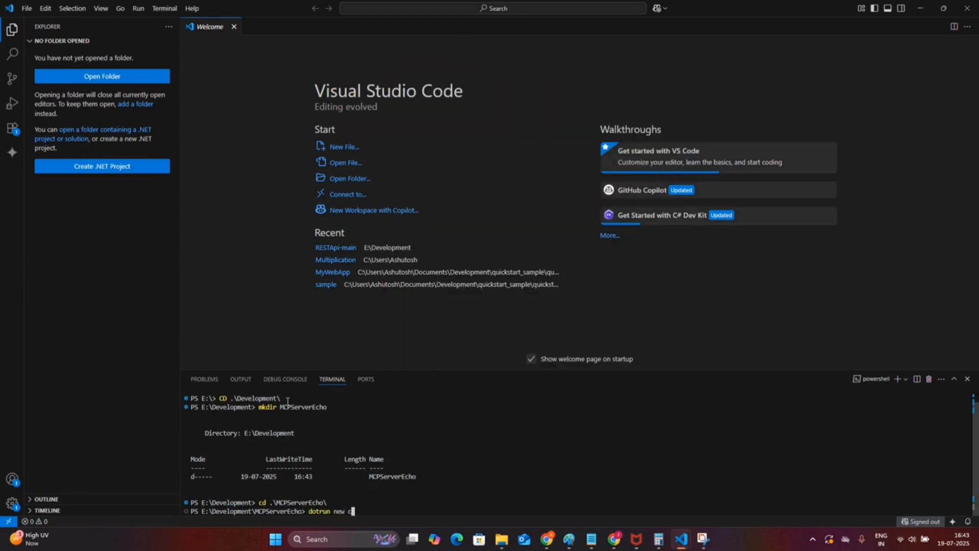
- Run dotnet new console to scaffold the app, then open the MCPServerEcho folder in VS Code
type("onsole")
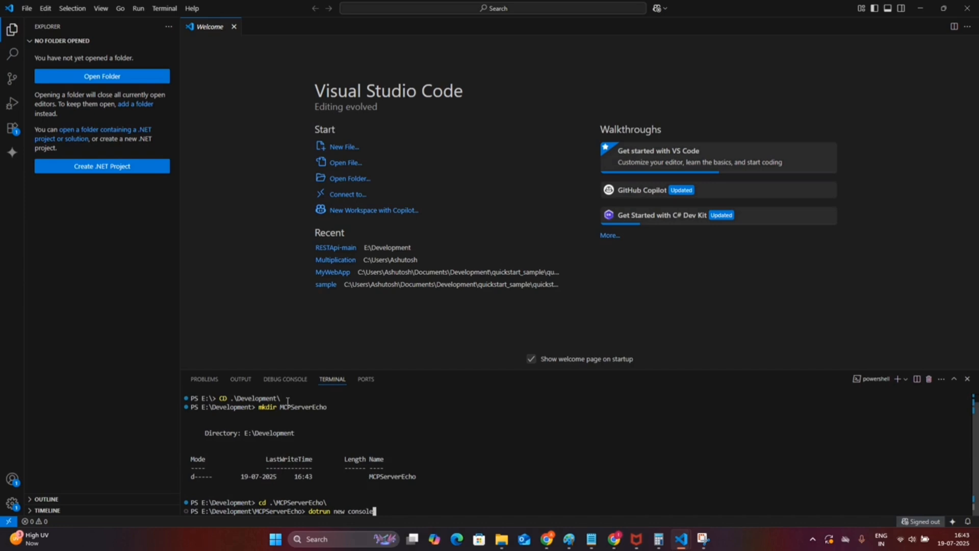
key("Enter")
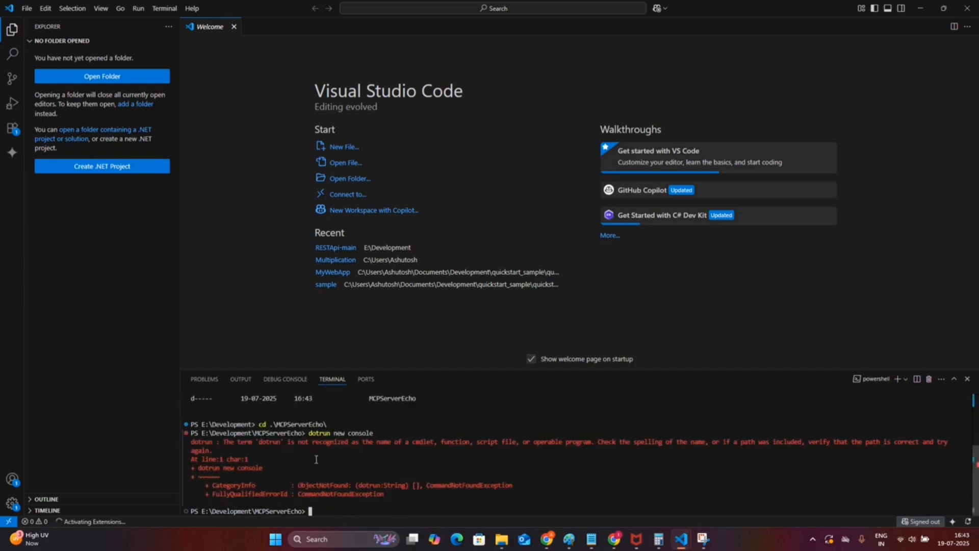
type("dotrun new console")
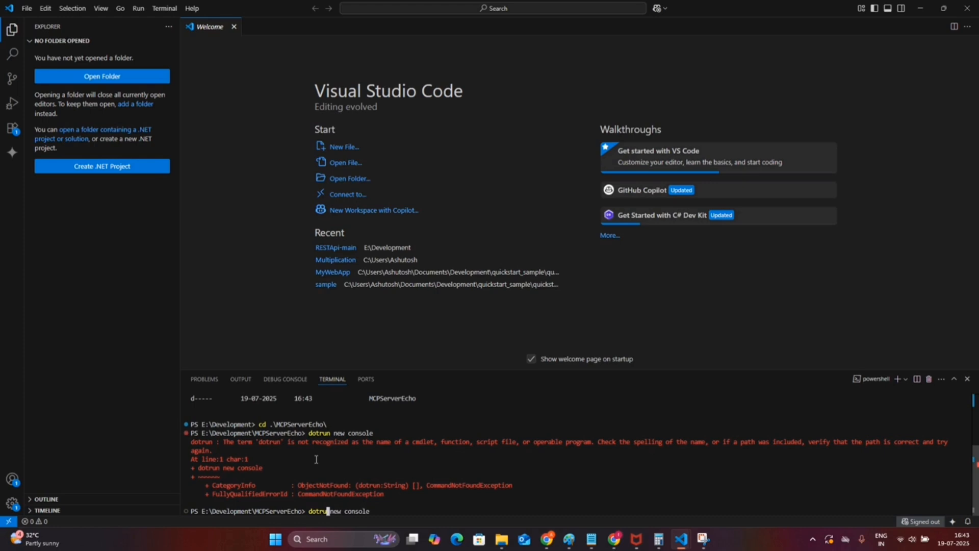
type("et")
key("Enter")
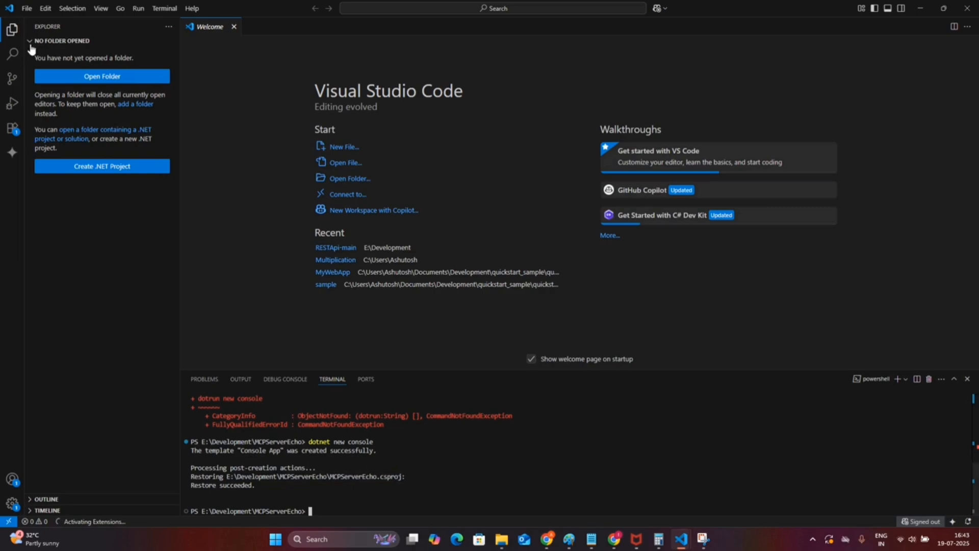
left_click(102, 76)
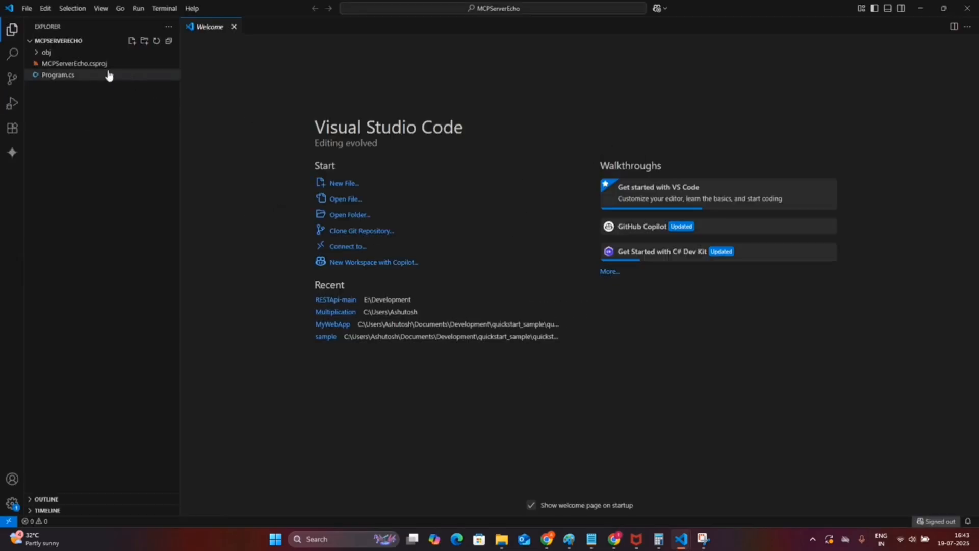
- Open Program.cs from the Explorer sidebar
left_click(56, 75)
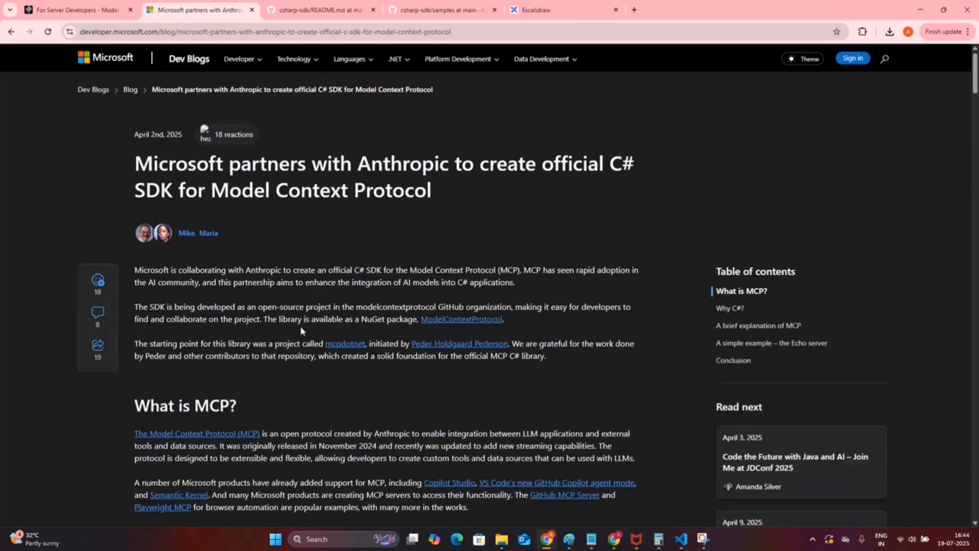
- Scroll the article down to the Echo server package commands and Program.cs code
scroll("down", 3)
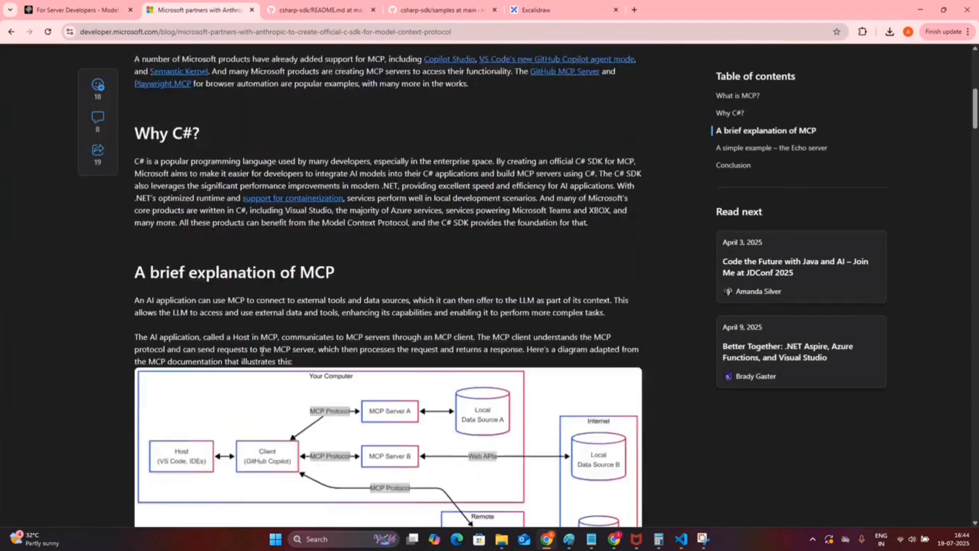
scroll("down", 3)
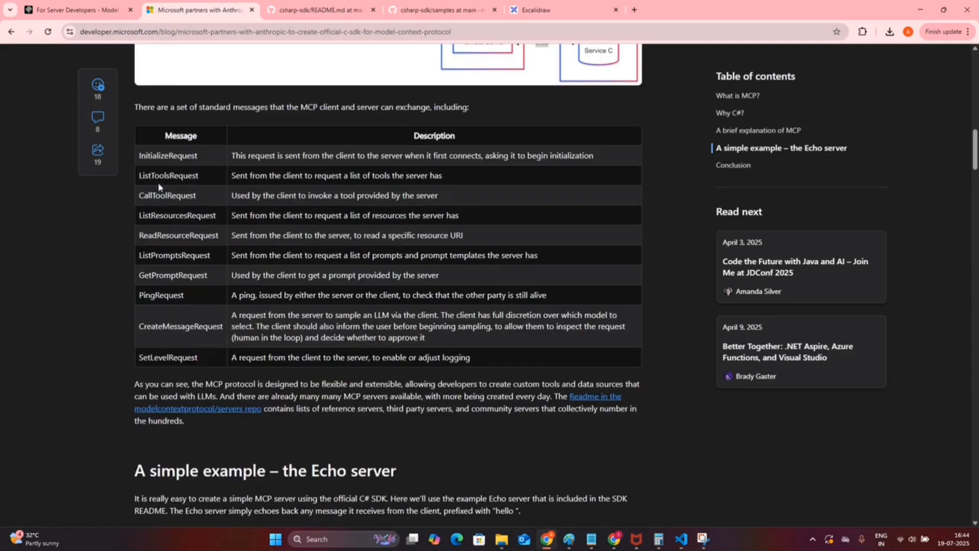
mouse_move(165, 290)
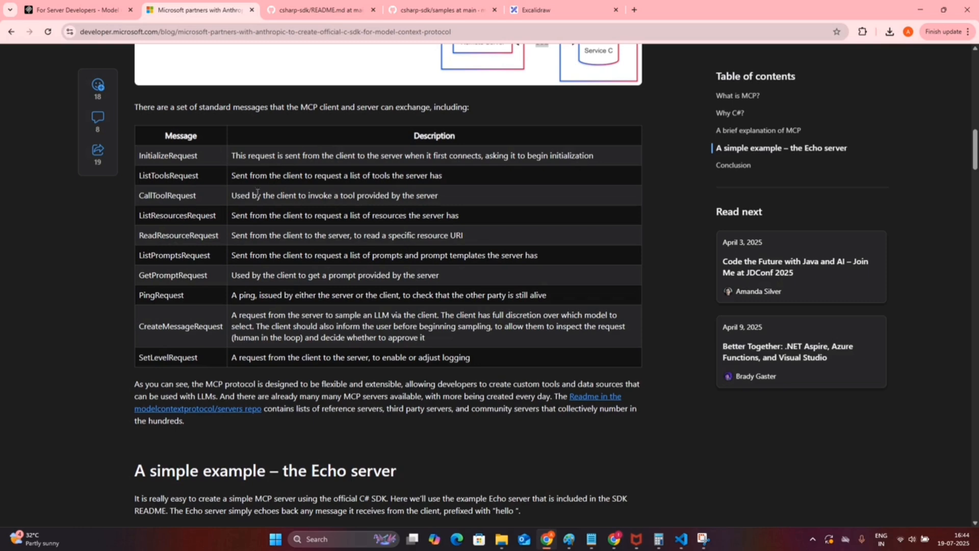
mouse_move(173, 211)
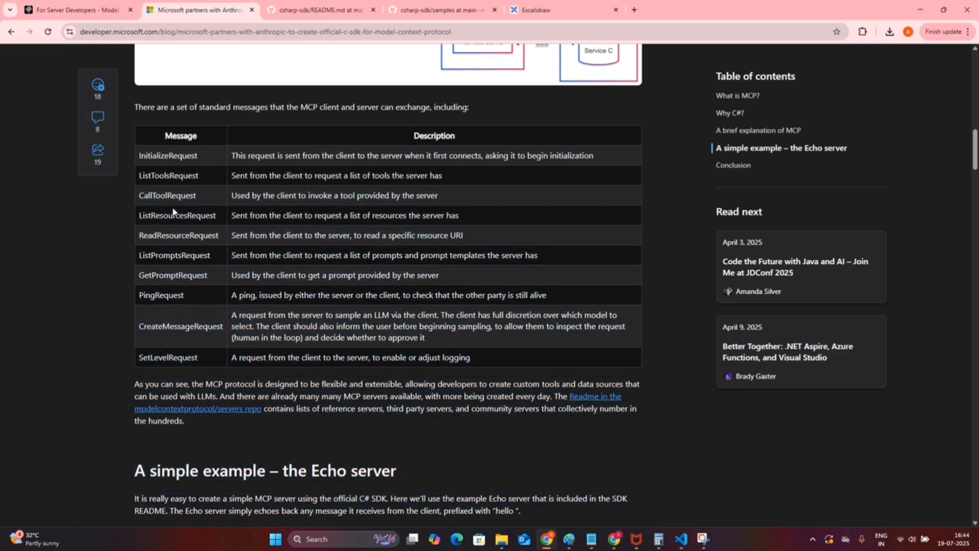
scroll("down", 3)
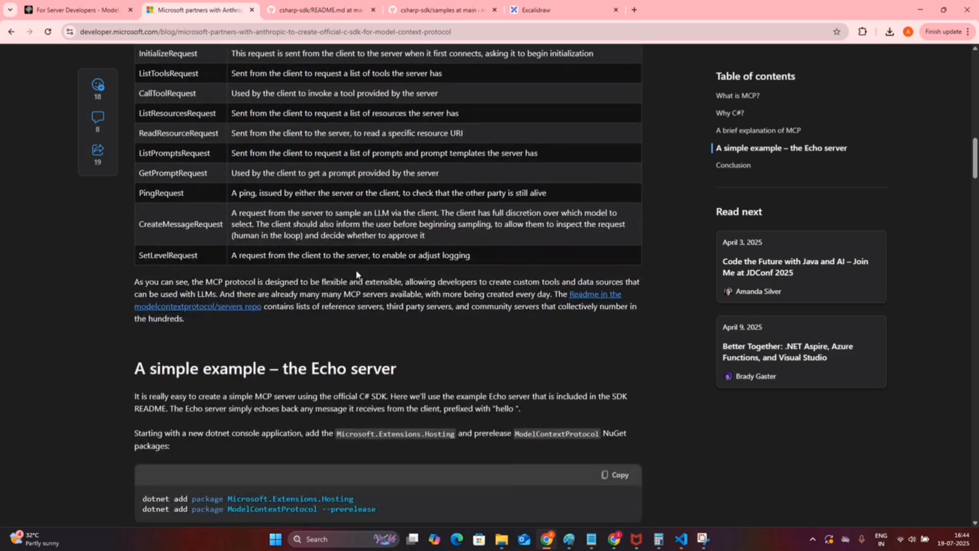
scroll("down", 3)
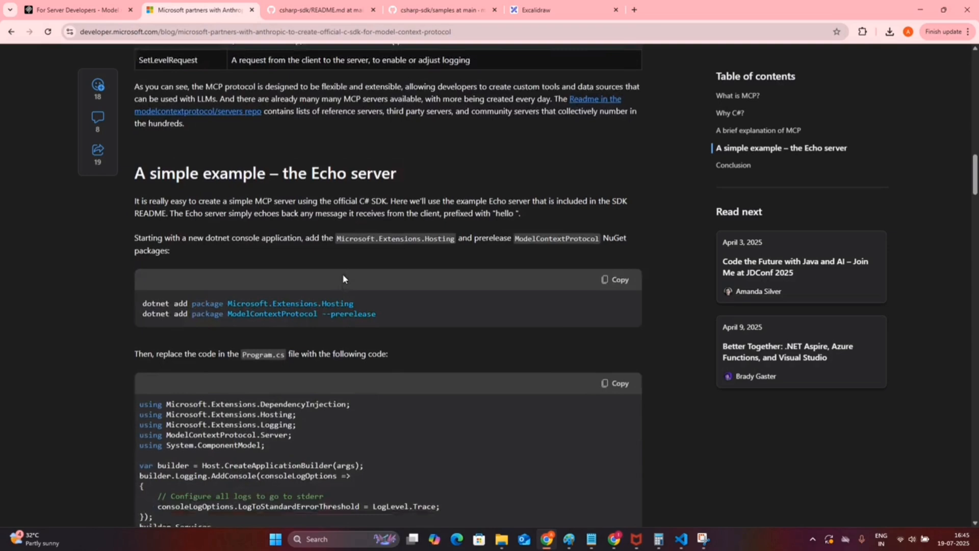
scroll("down", 3)
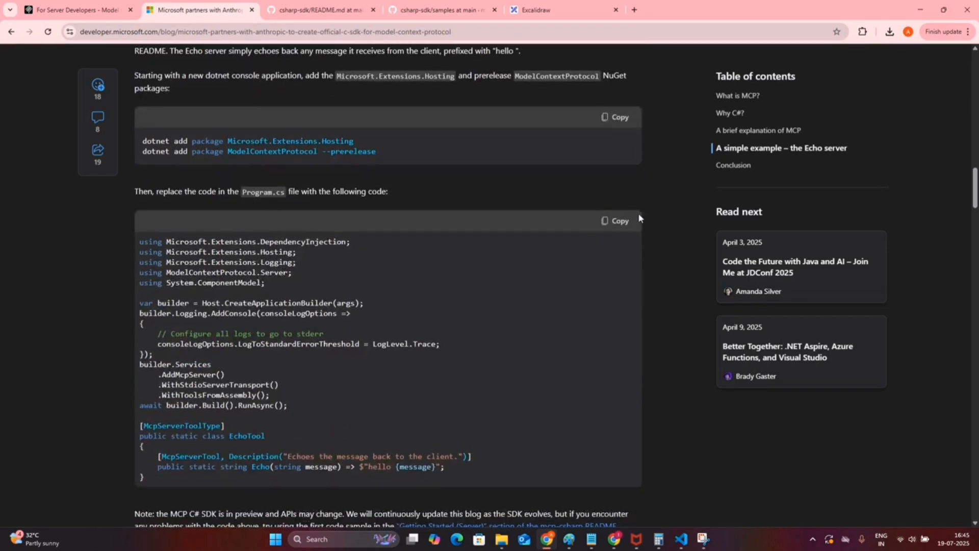
mouse_move(337, 312)
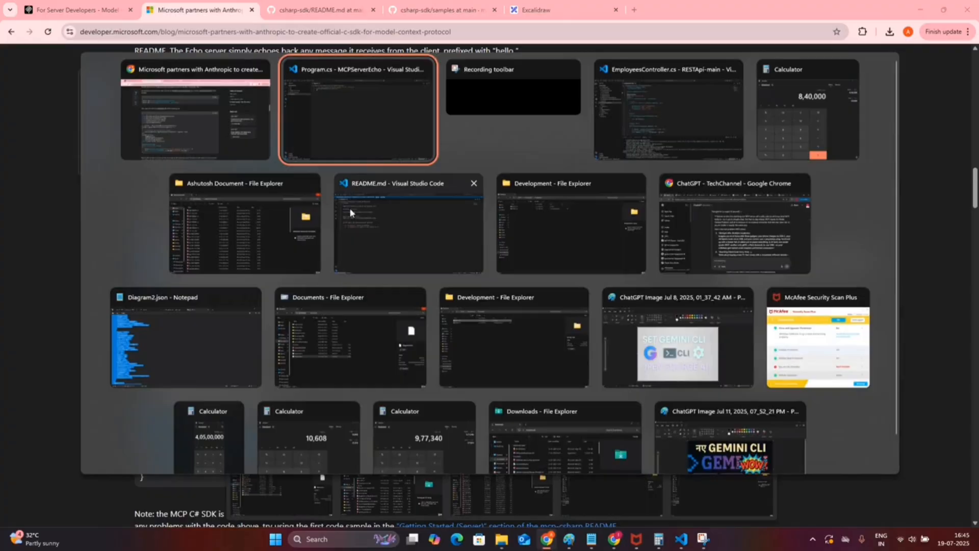
- Switch back to the Program.cs – MCPServerEcho editor window
left_click(359, 110)
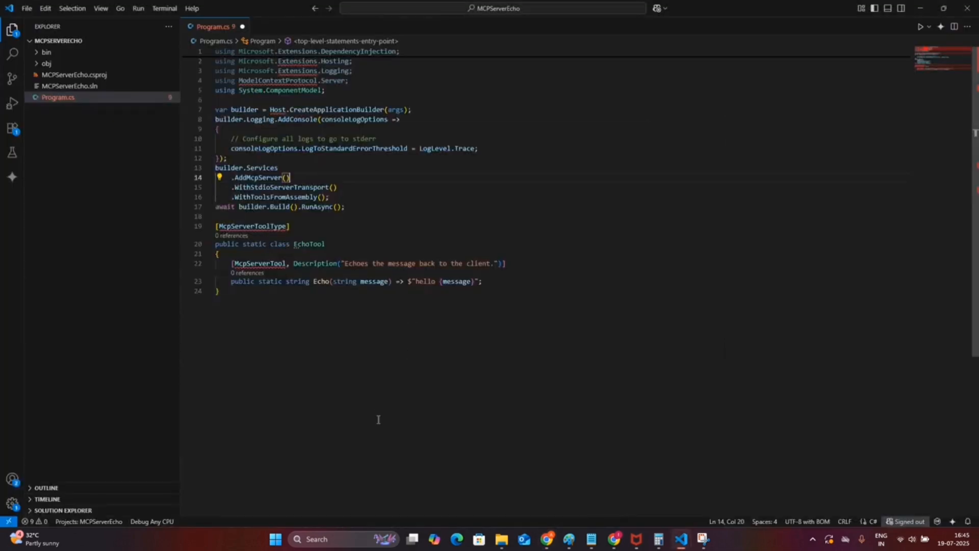
- Run 'dotnet add package Microsoft.Extensions.Hosting' in the integrated terminal
key("Ctrl+`")
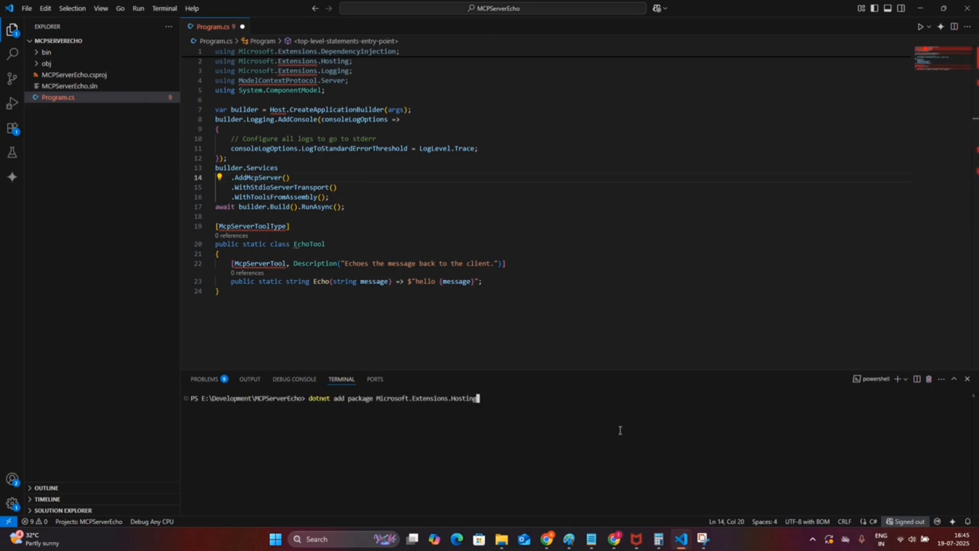
key("Enter")
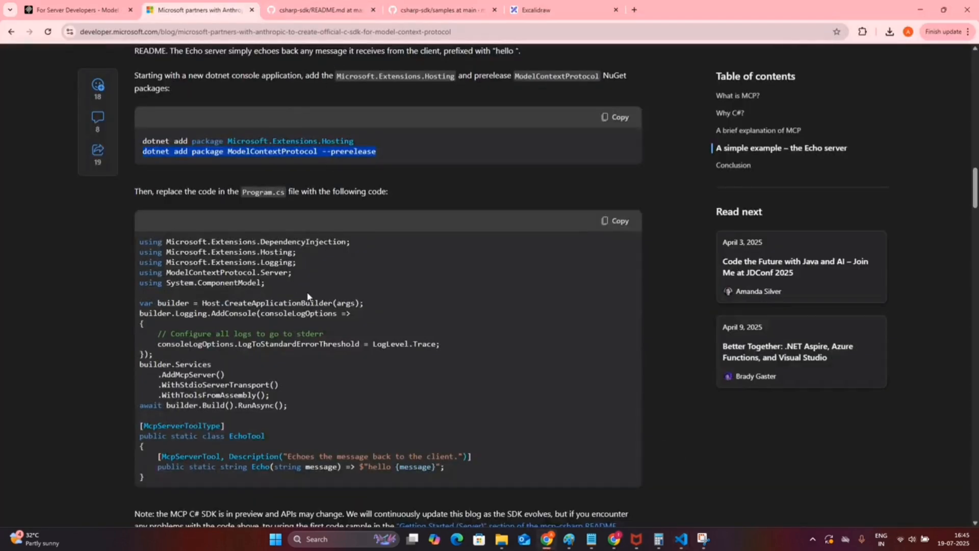
- Scroll to the 'dotnet add package ModelContextProtocol --prerelease' command in the blog
scroll("down", 3)
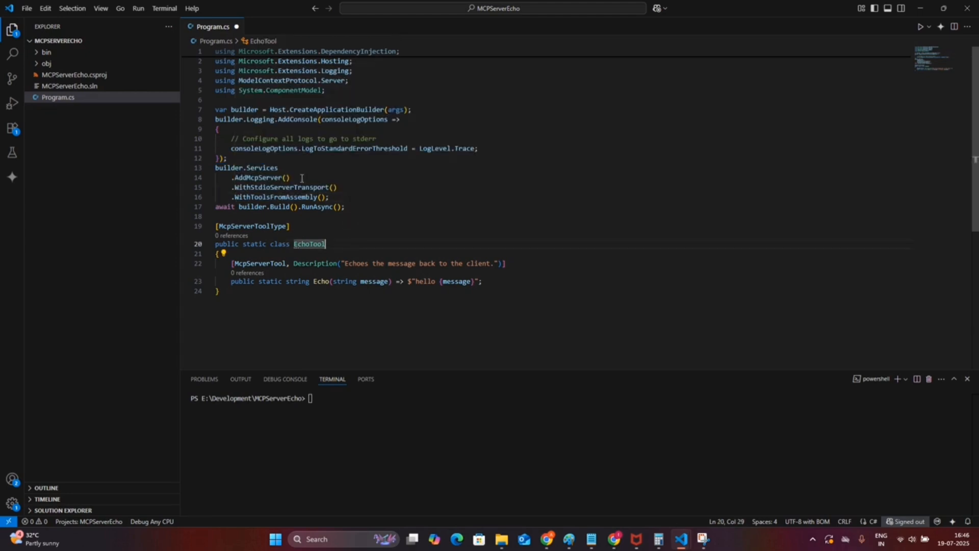
mouse_move(249, 177)
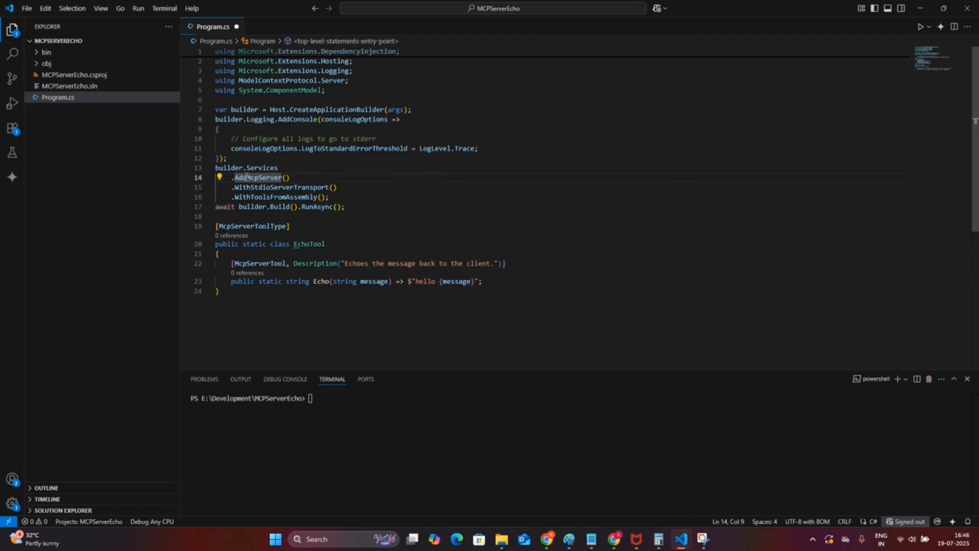
mouse_move(257, 177)
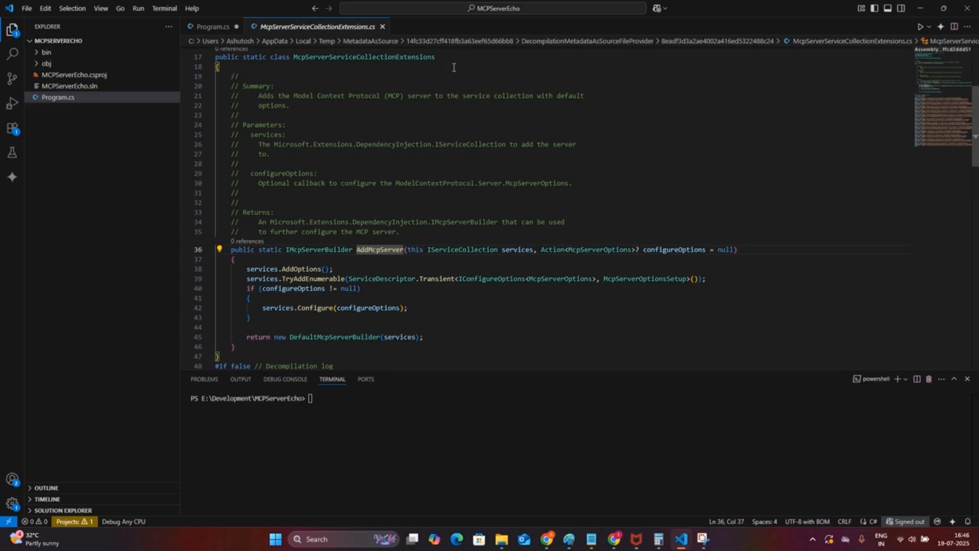
mouse_move(826, 51)
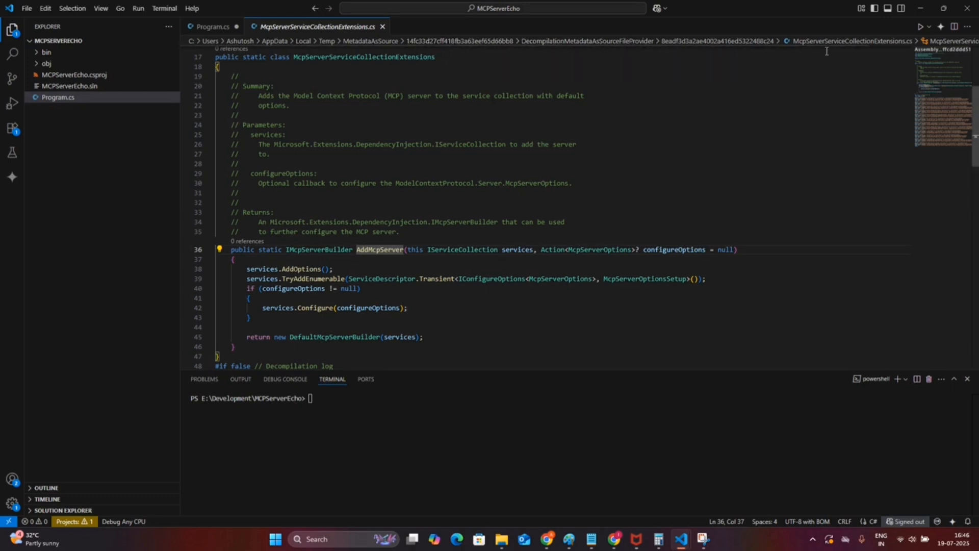
mouse_move(337, 161)
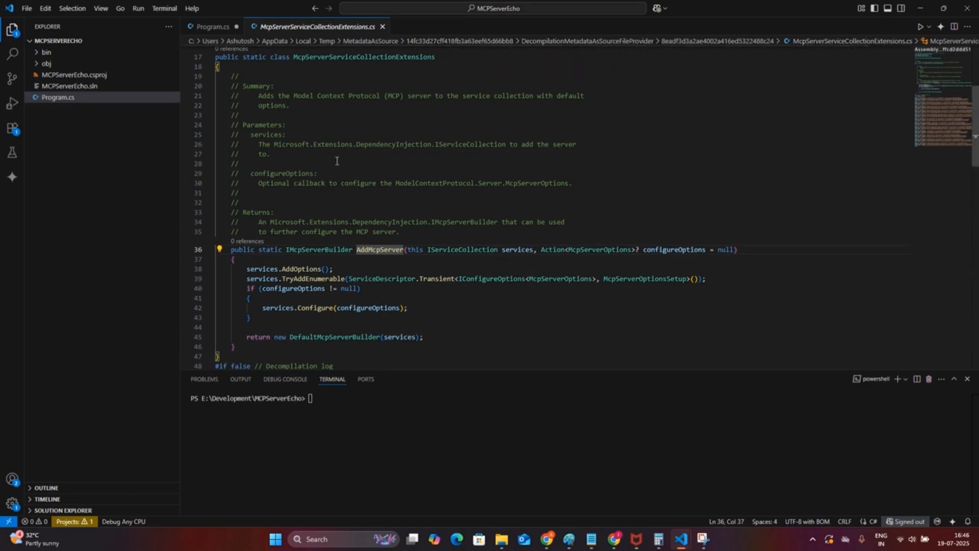
- Close the decompiled McpServerServiceCollectionExtensions.cs tab and return to Program.cs
scroll("down", 3)
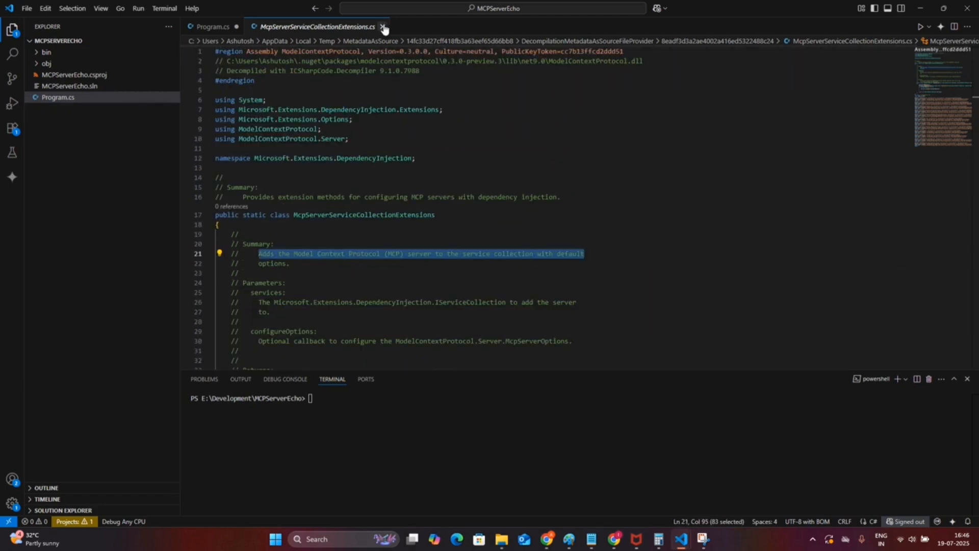
left_click(388, 26)
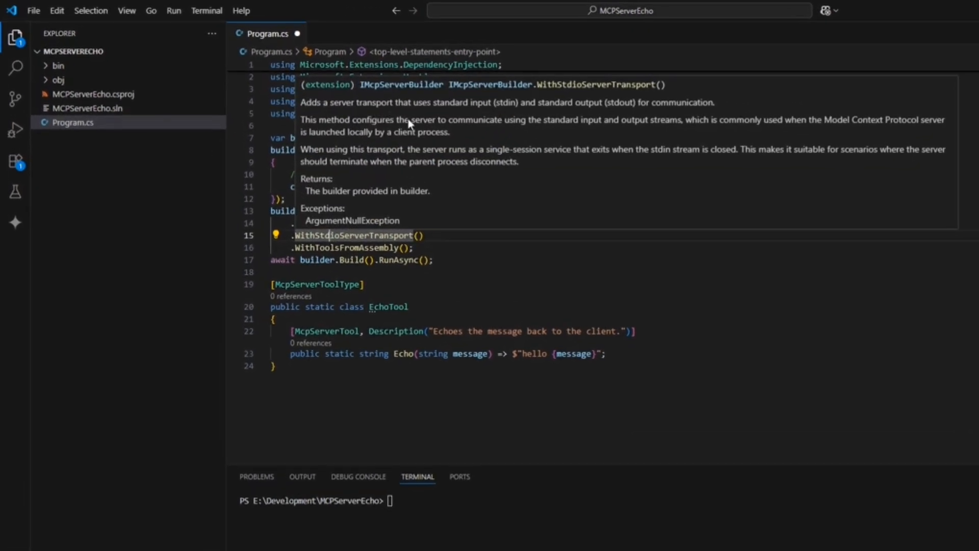
mouse_move(703, 106)
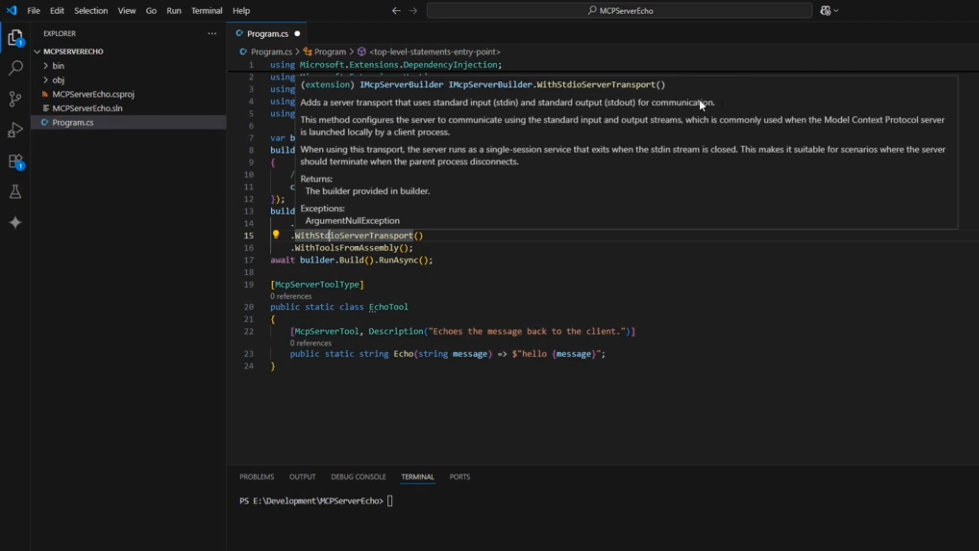
mouse_move(416, 160)
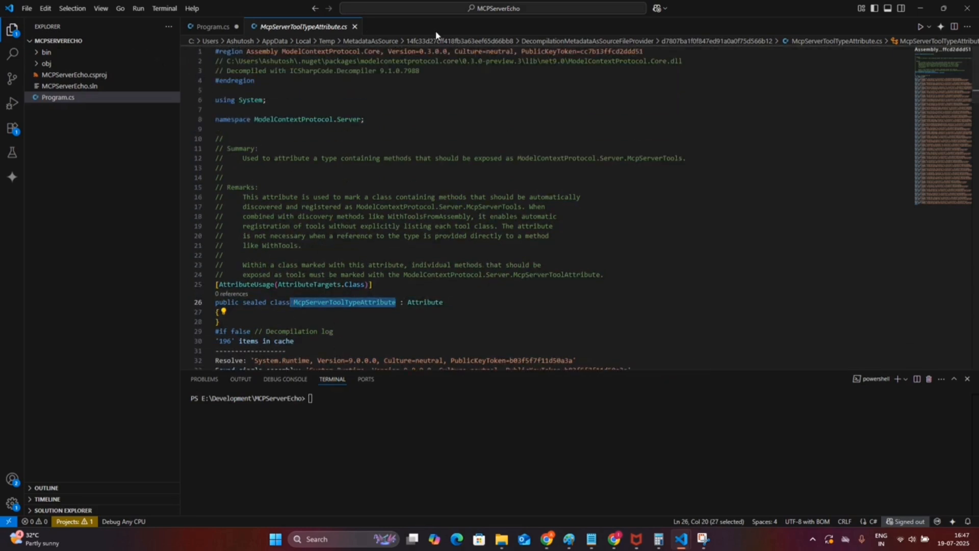
left_click(212, 26)
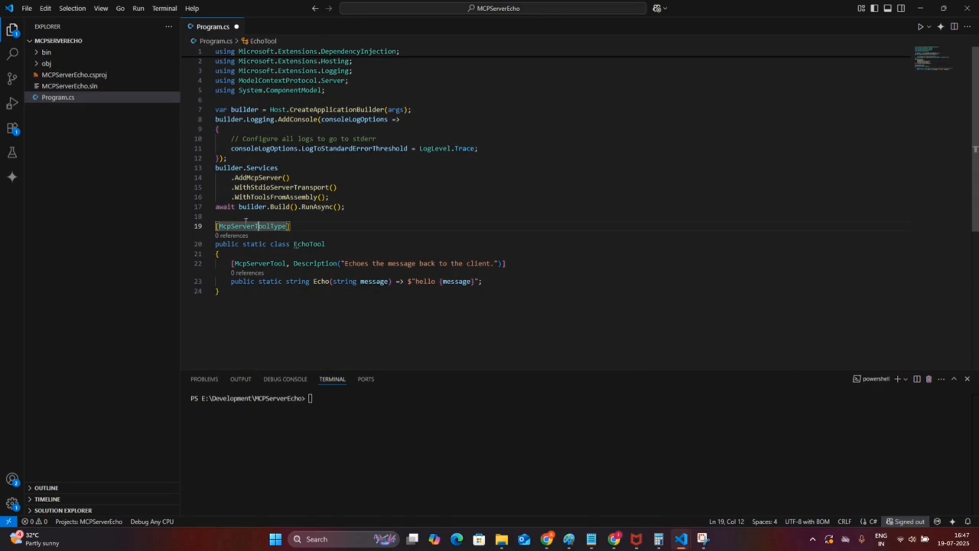
mouse_move(311, 267)
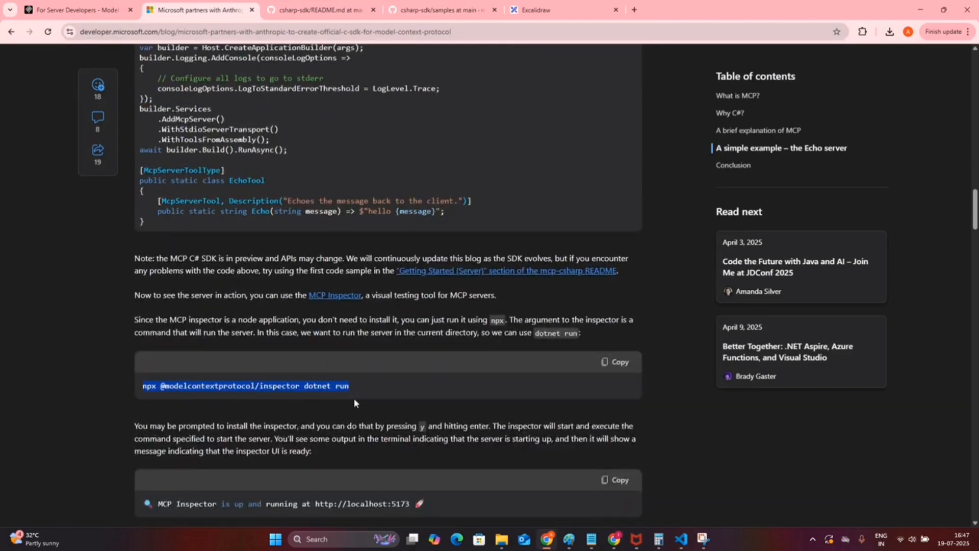
left_click(683, 540)
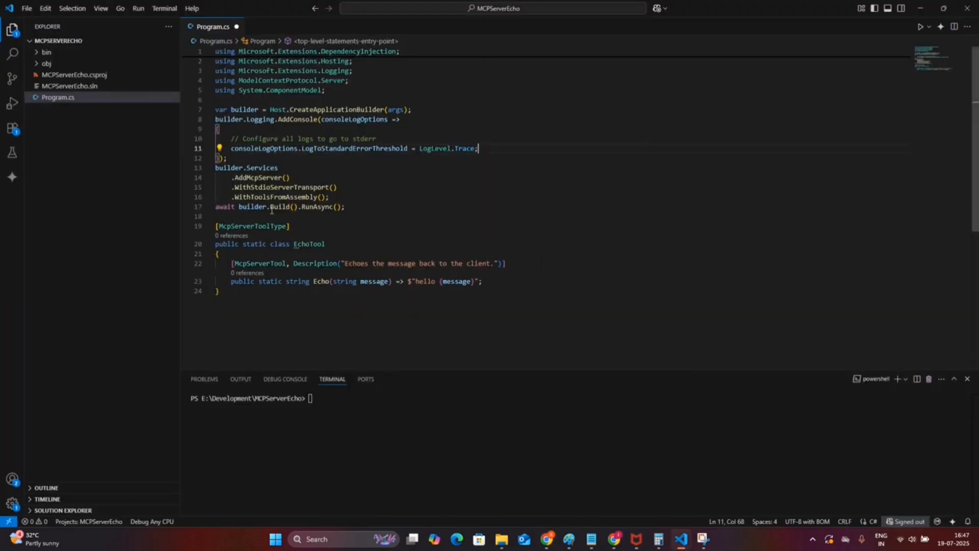
type("npx @modelcontextprotocol/inspector dotnet run")
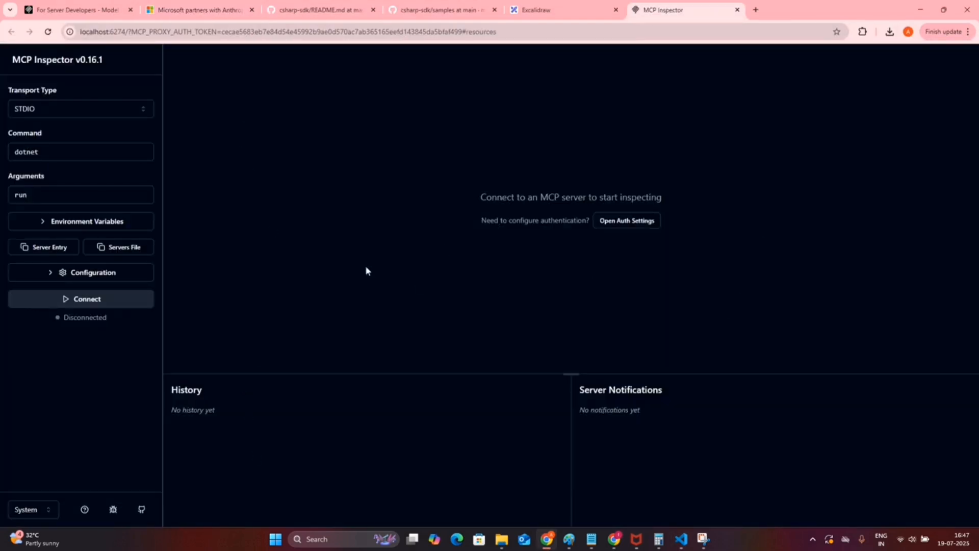
mouse_move(28, 212)
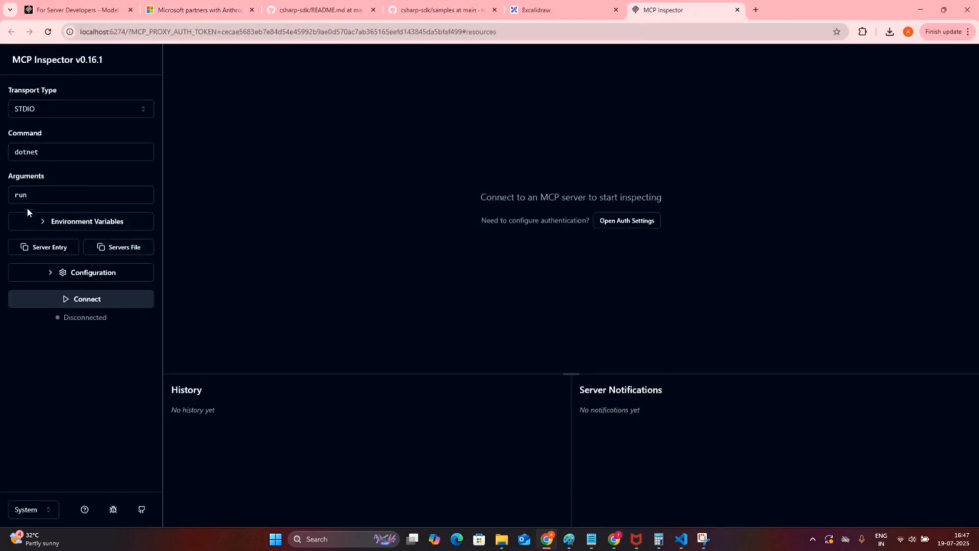
- Confirm Command 'dotnet' with Arguments 'run' and connect to the echo server
left_click(81, 152)
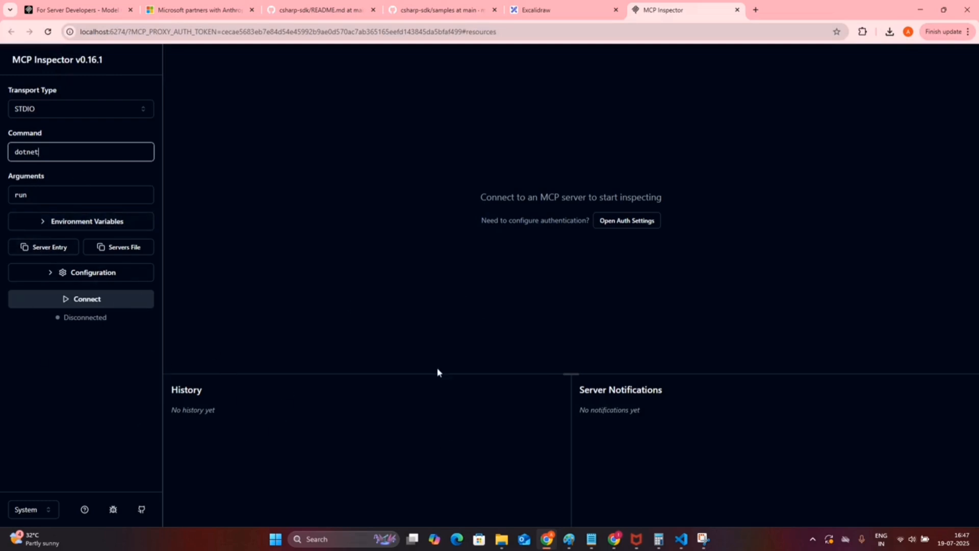
mouse_move(361, 312)
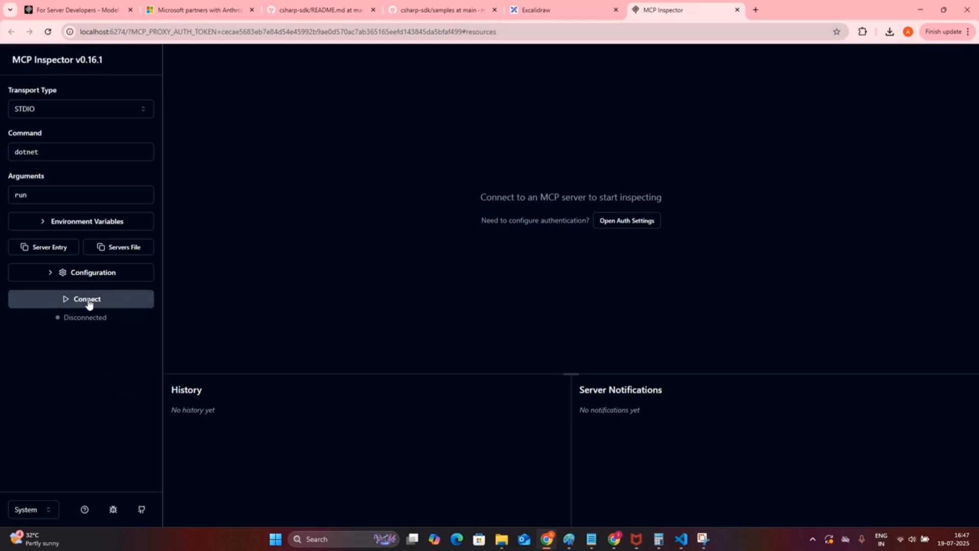
left_click(81, 299)
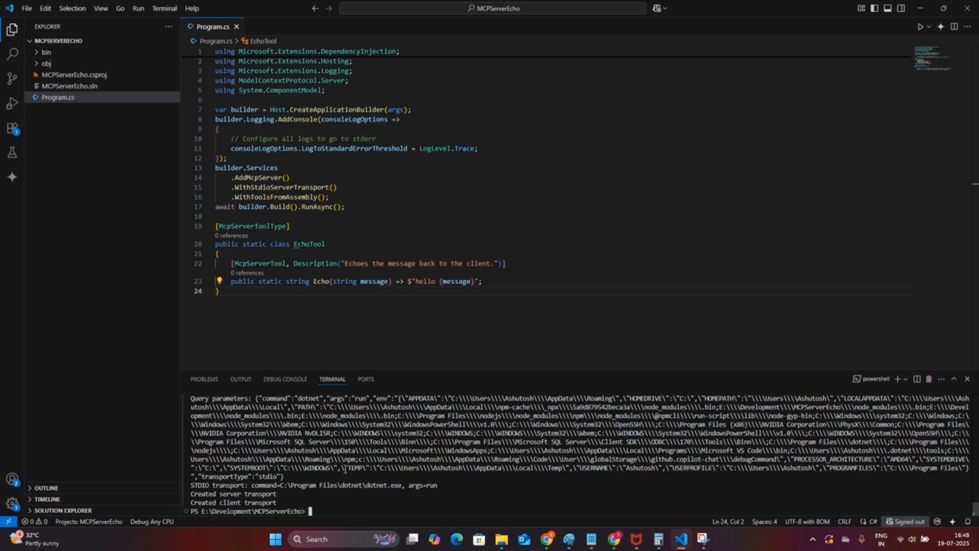
type("dotnet build")
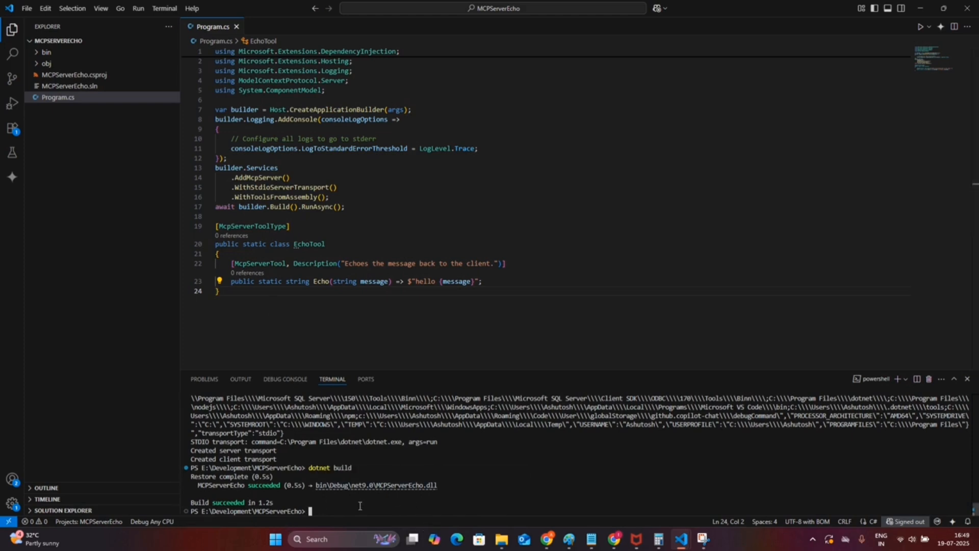
type("npx @modelcontextprotocol/inspector dotnet run")
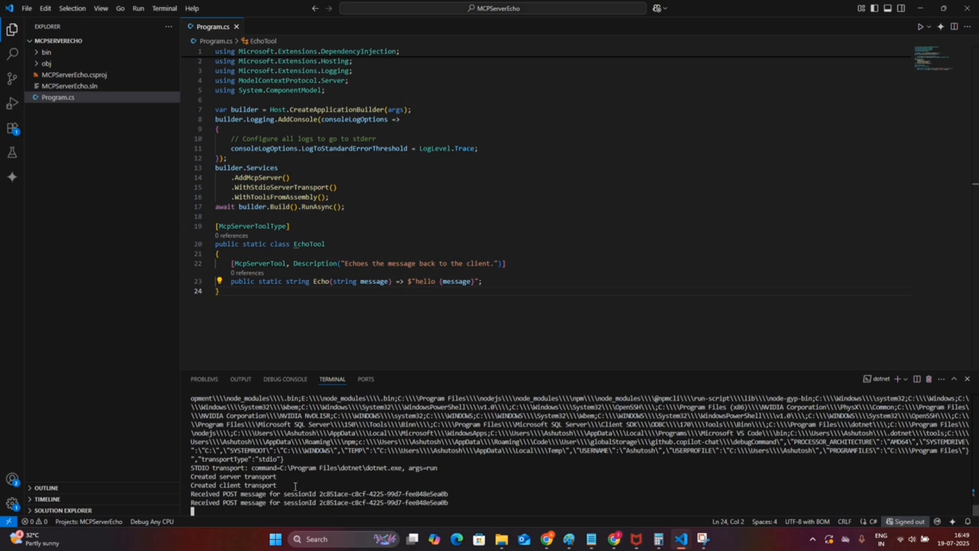
mouse_move(417, 474)
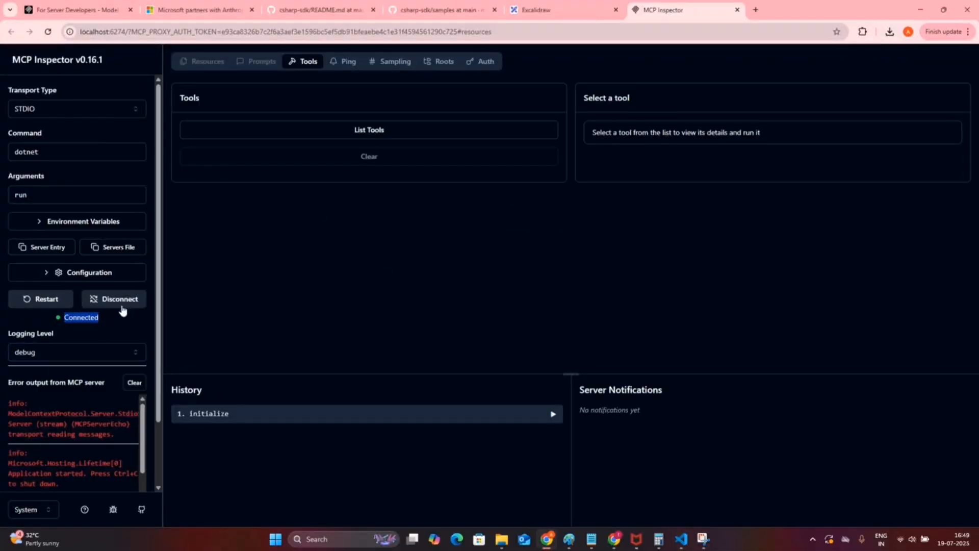
mouse_move(92, 252)
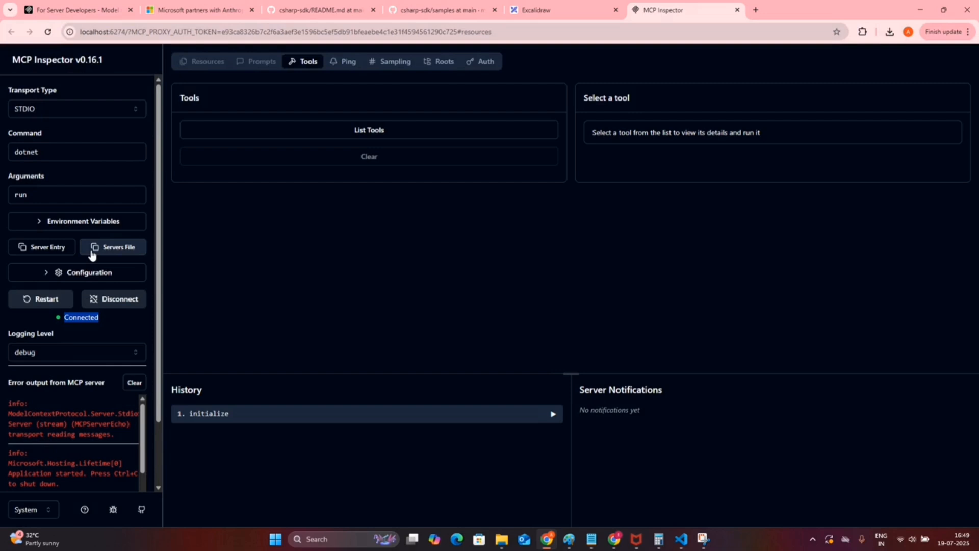
mouse_move(279, 325)
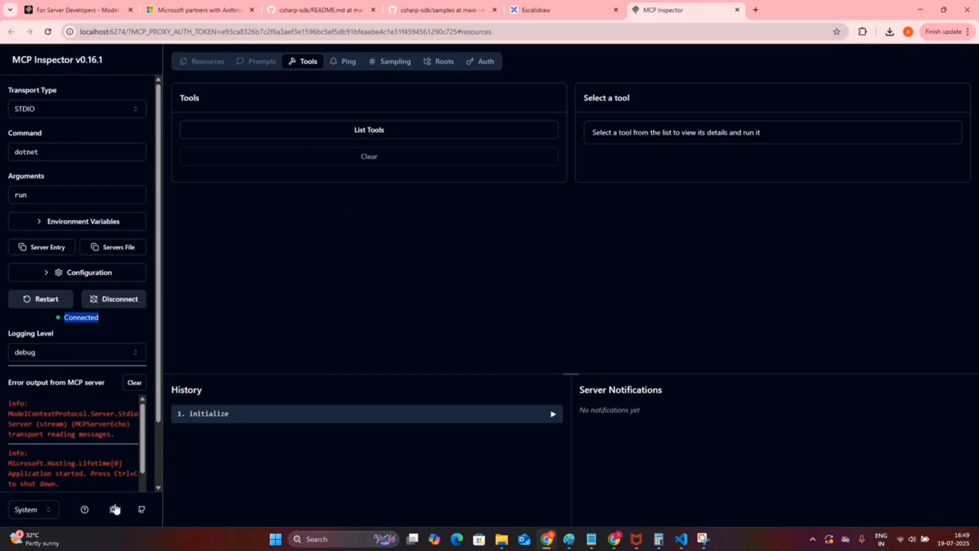
mouse_move(375, 148)
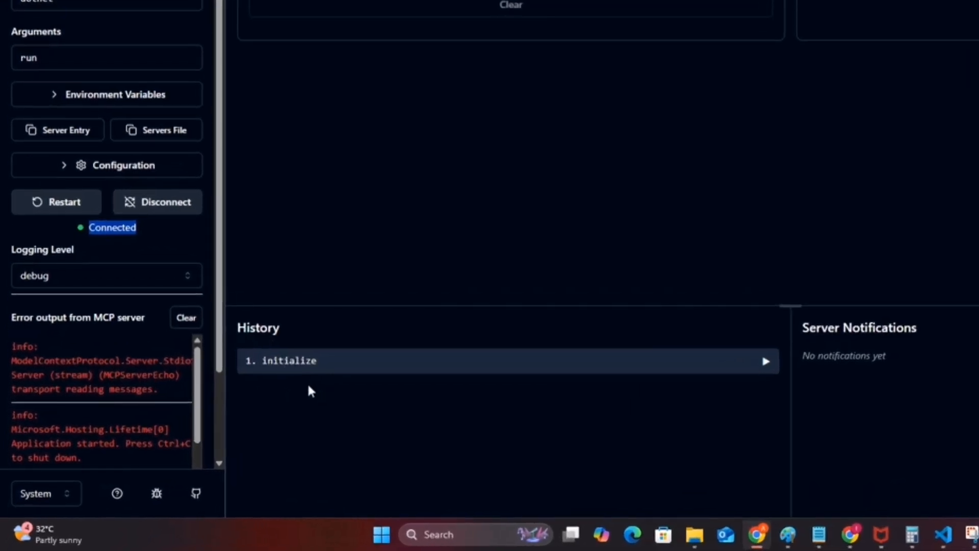
- Expand the initialize reply showing MCPServerEcho 1.0.0.0 with tools and logging capabilities
left_click(287, 361)
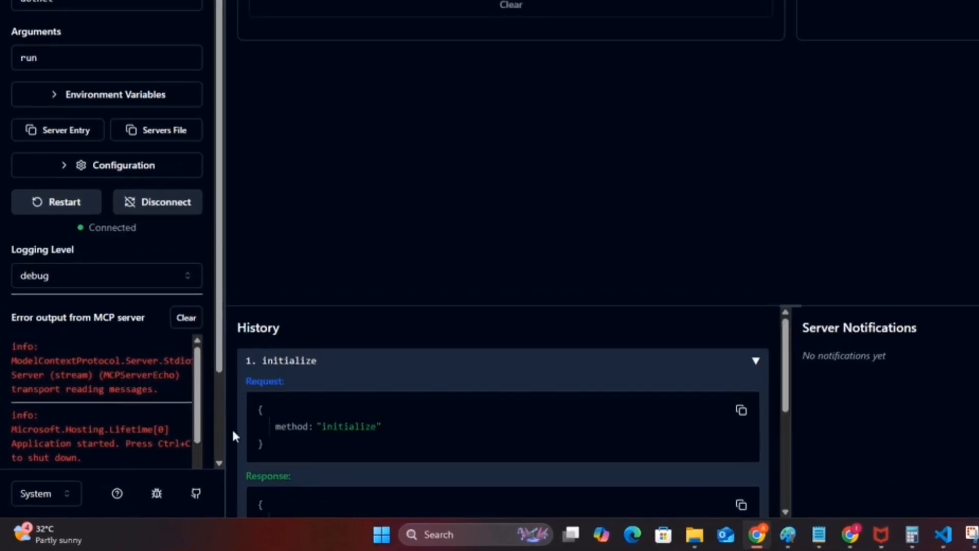
scroll("down", 3)
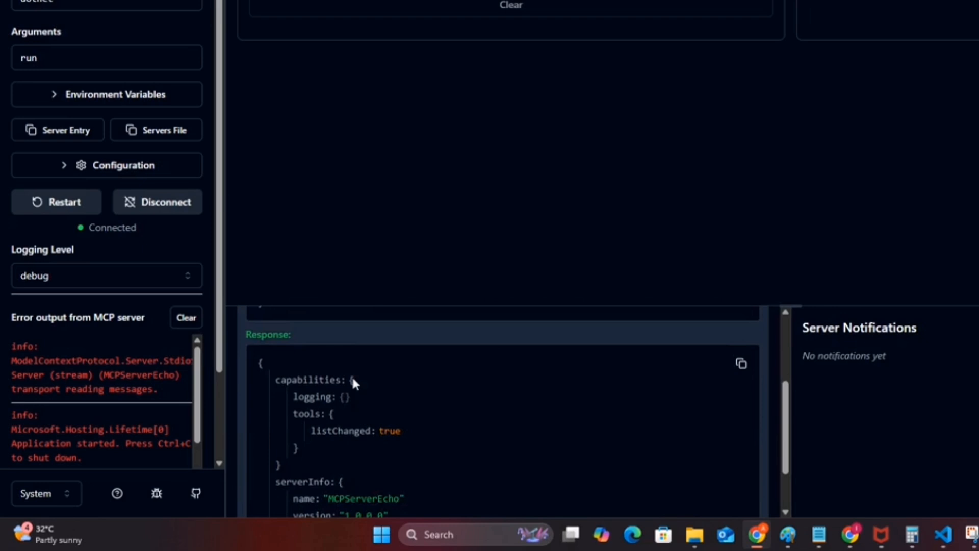
scroll("down", 3)
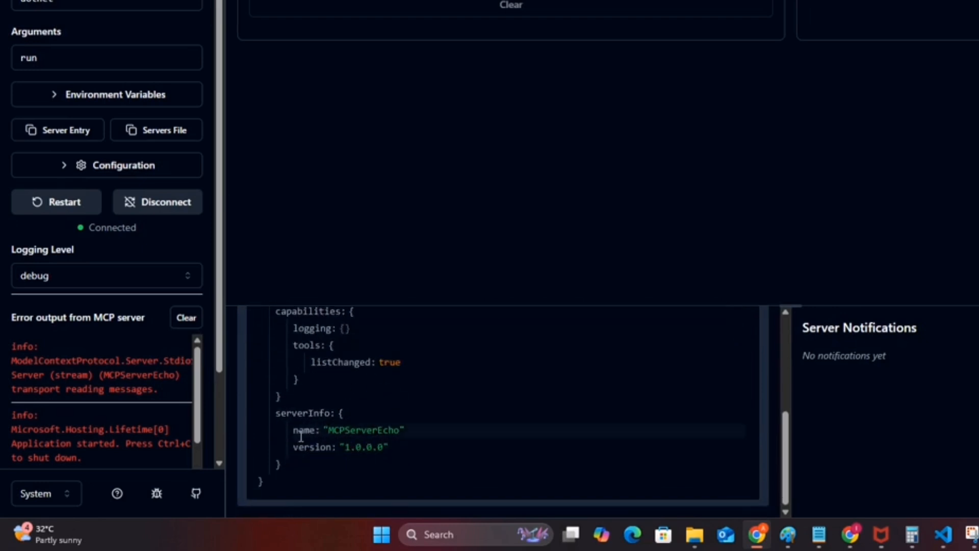
double_click(367, 430)
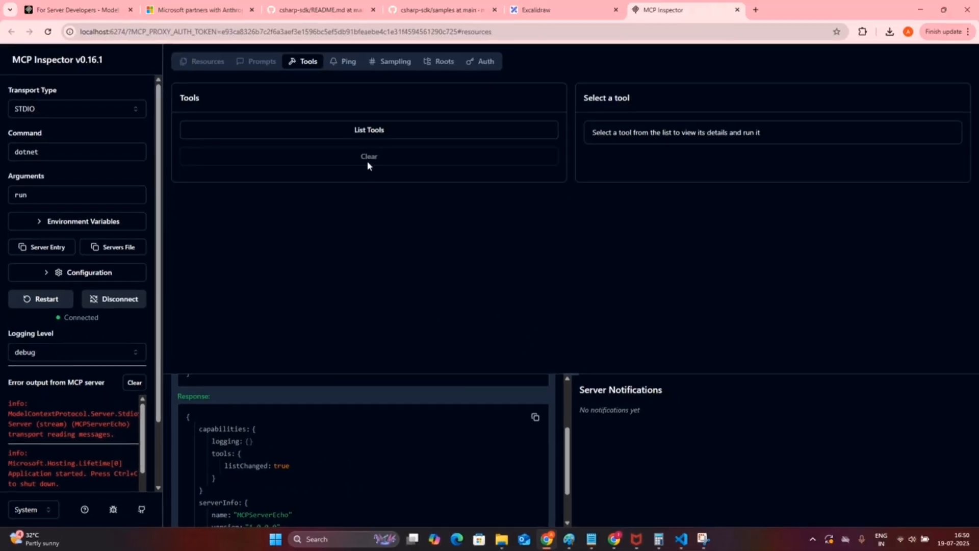
- List the server's tools and highlight the echo tool's description in the tools/list response
left_click(369, 129)
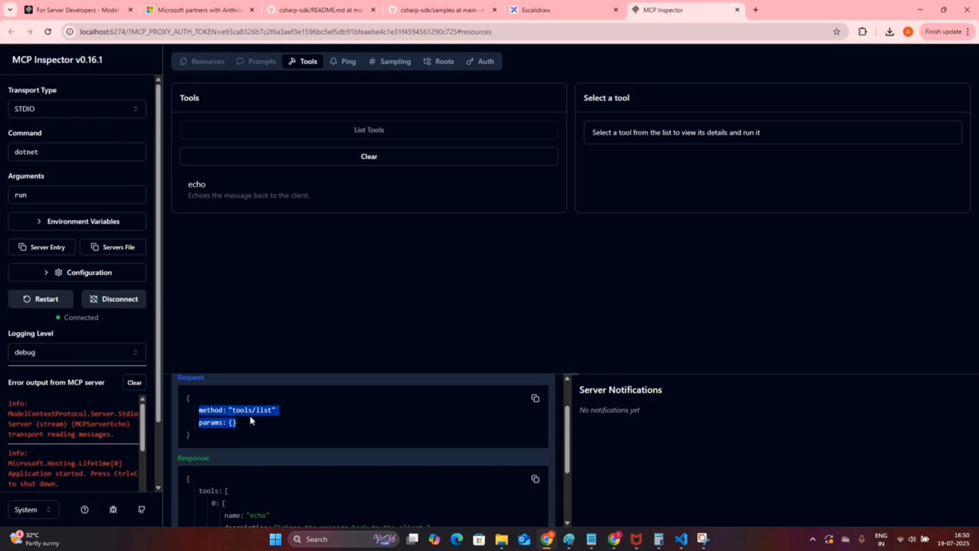
scroll("down", 3)
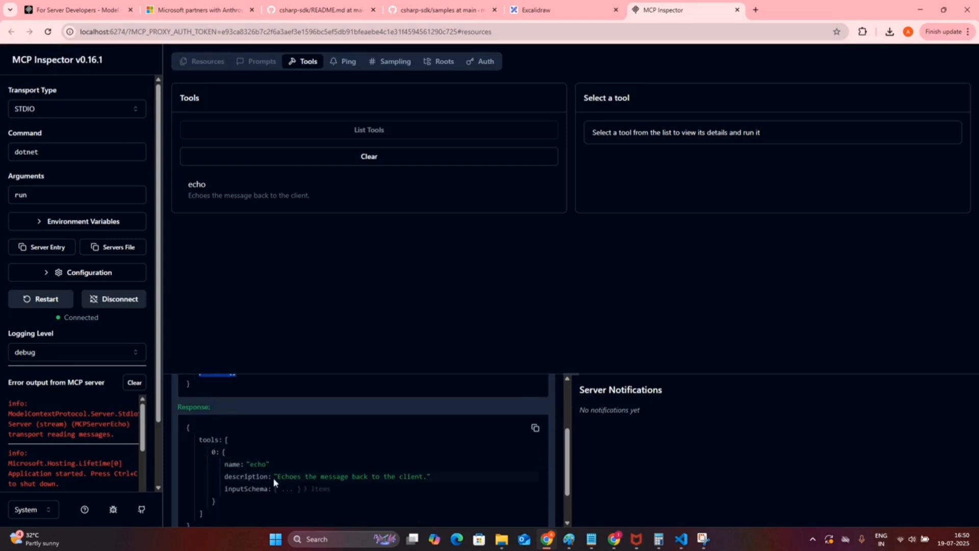
left_click_drag(279, 476, 331, 489)
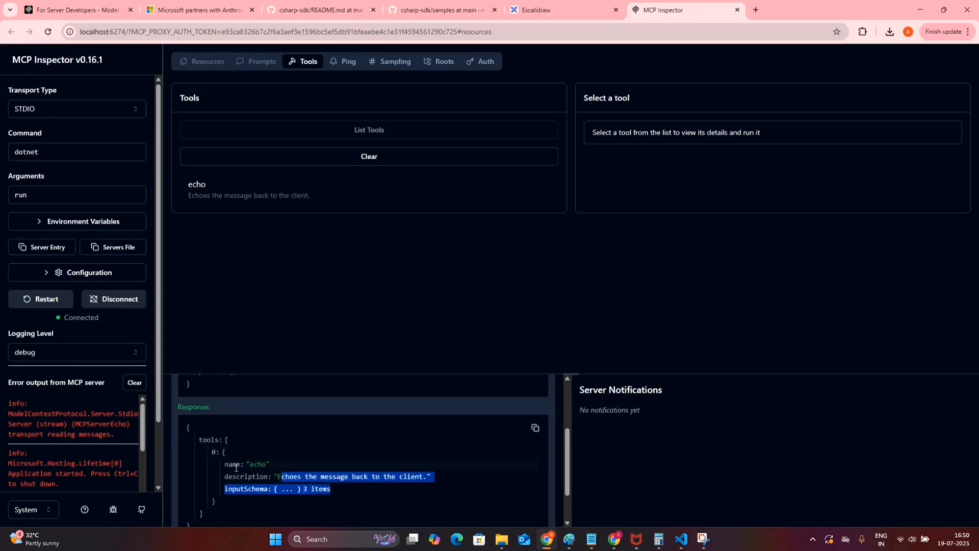
mouse_move(704, 156)
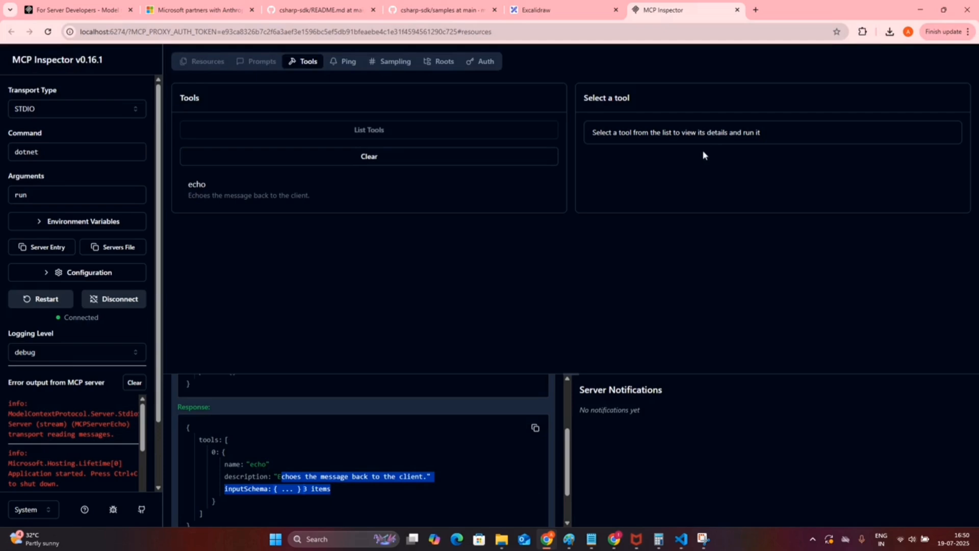
left_click(255, 477)
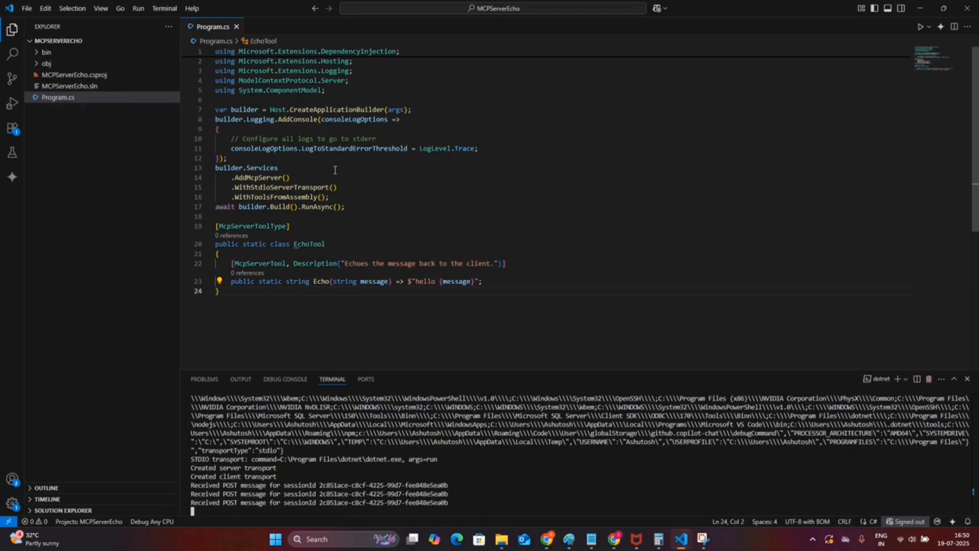
left_click_drag(345, 264, 463, 263)
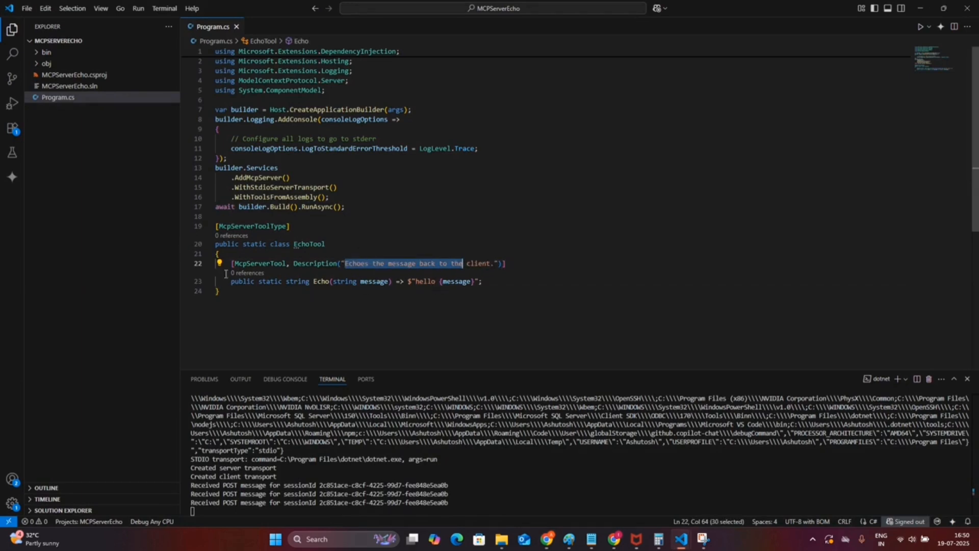
mouse_move(456, 281)
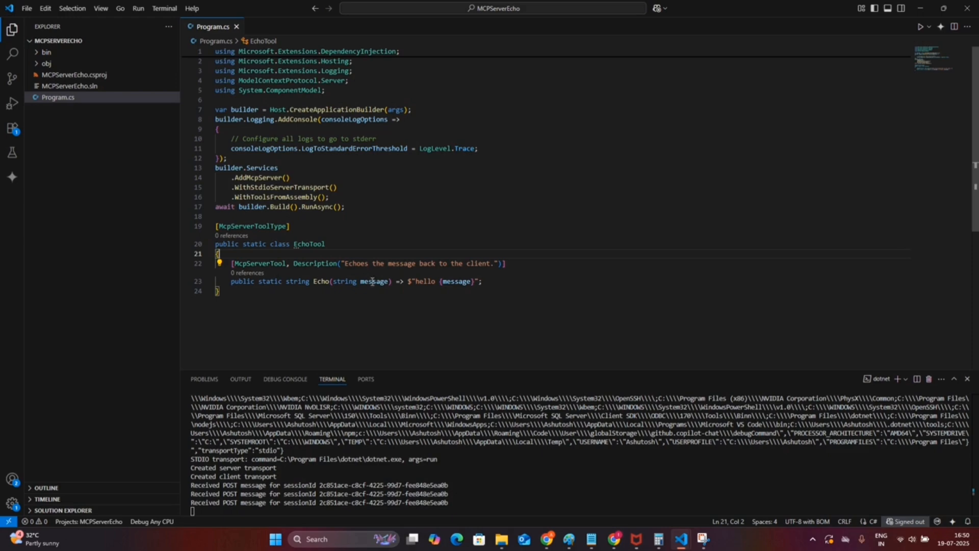
double_click(375, 281)
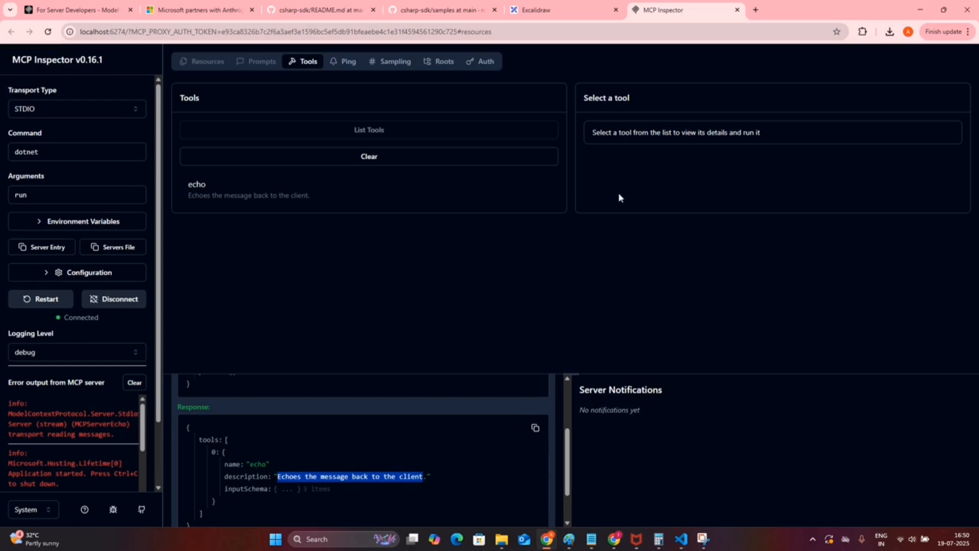
mouse_move(369, 133)
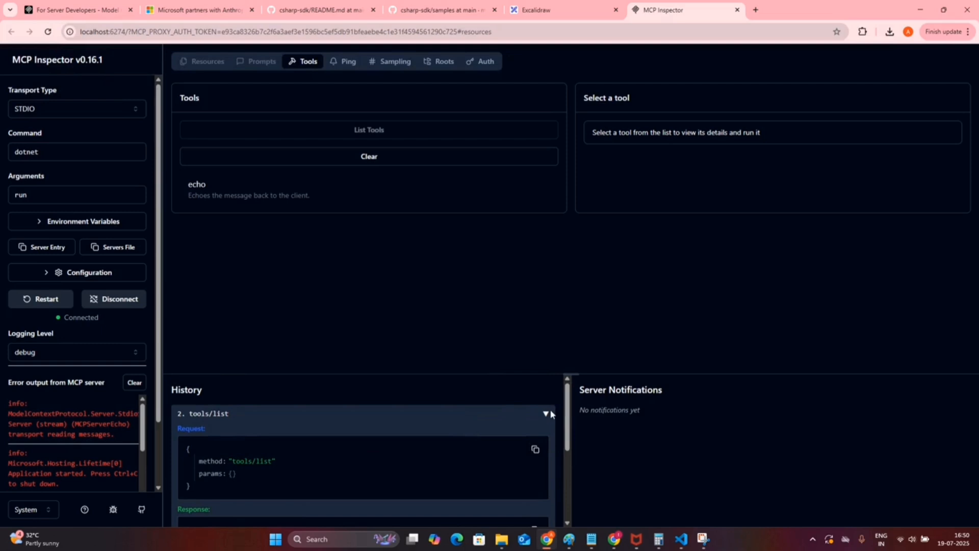
mouse_move(255, 190)
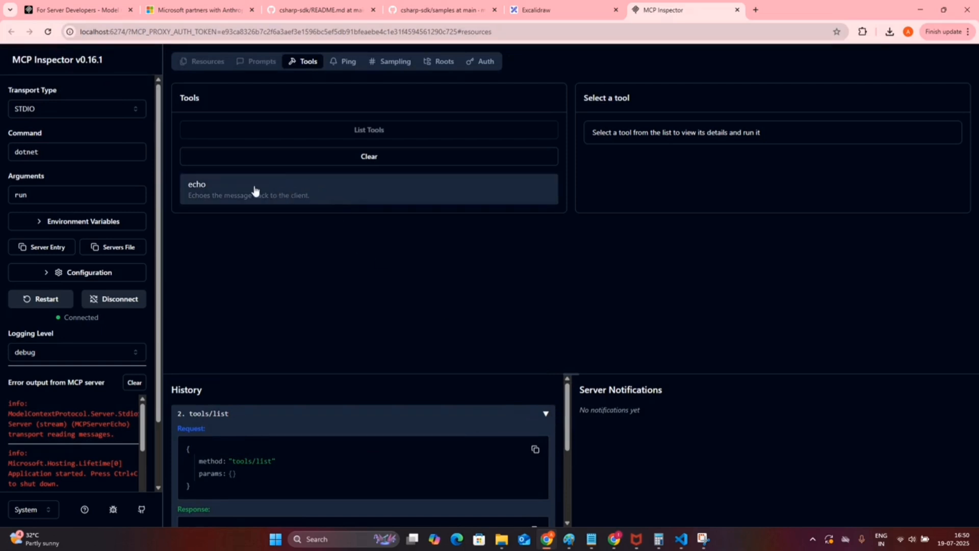
- Run the echo tool with message 'Stoner Stack' and confirm the hello reply in History
left_click(256, 191)
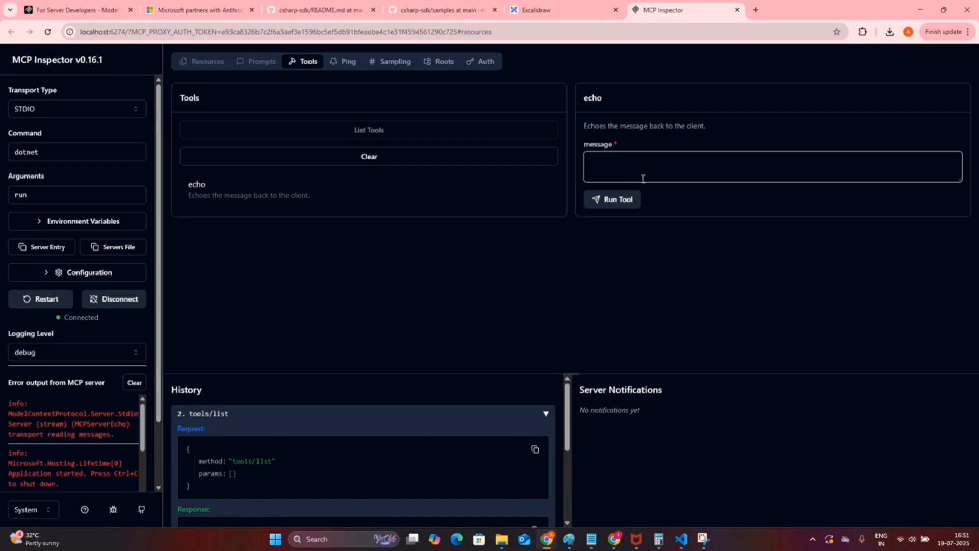
type("s")
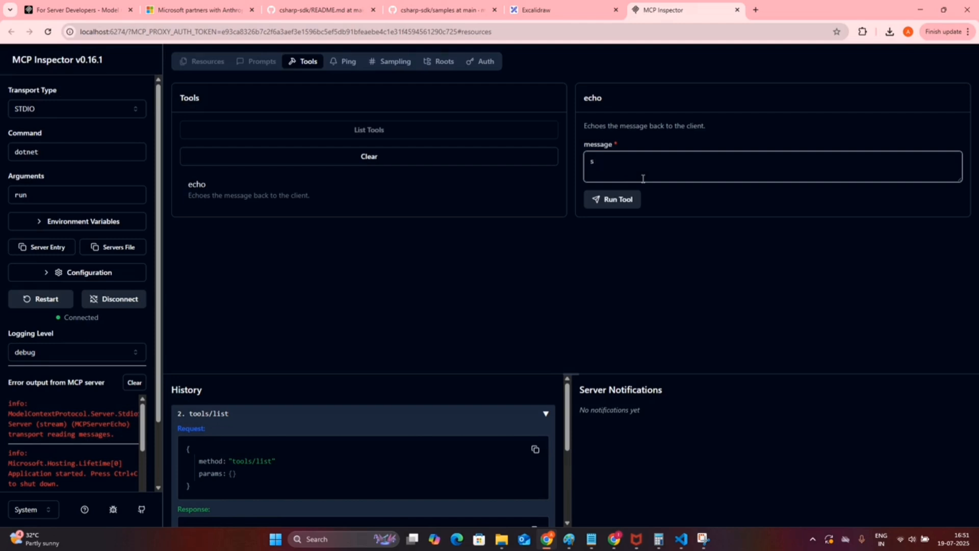
type("toner")
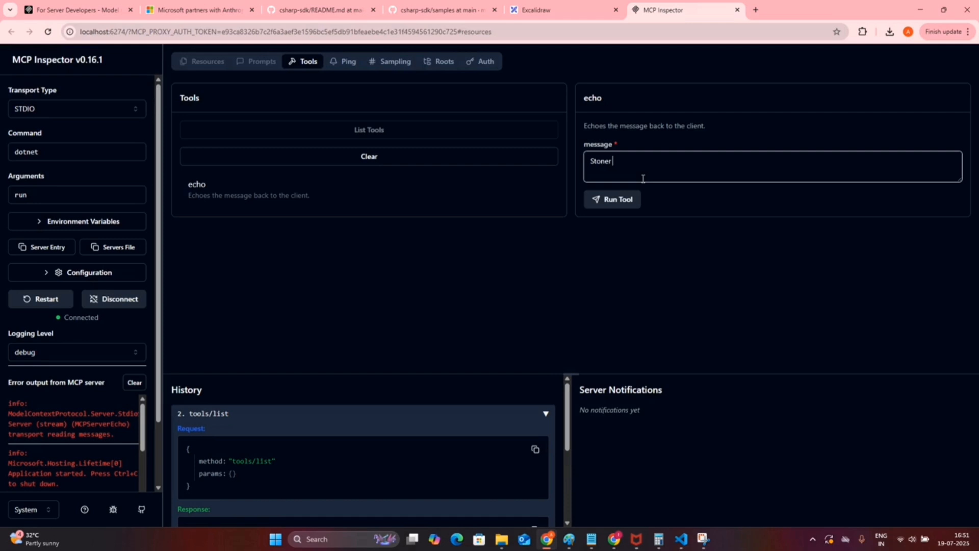
type("Stack")
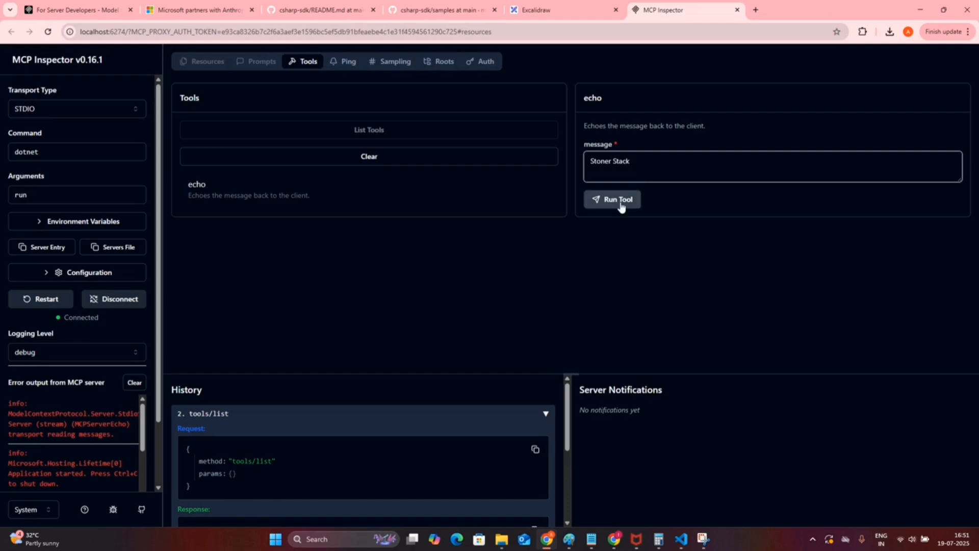
left_click(612, 199)
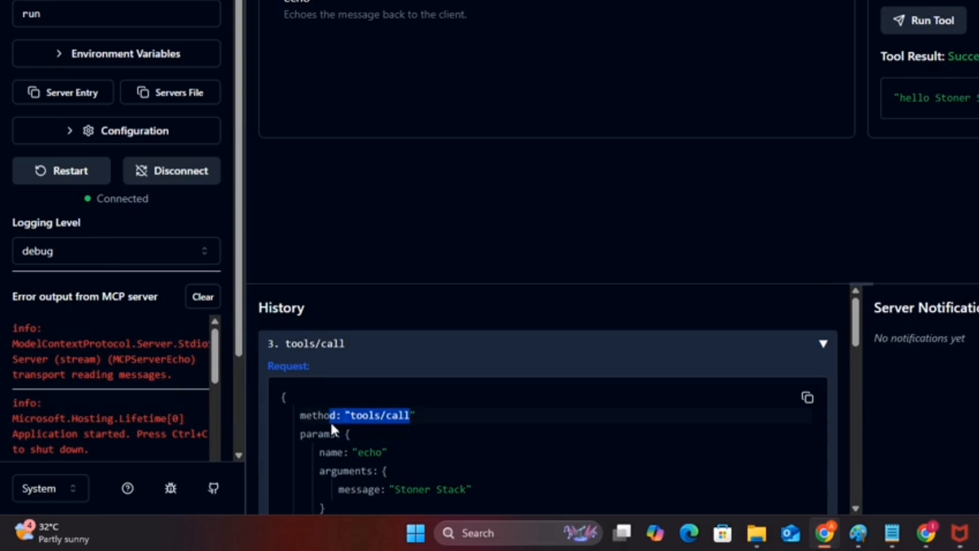
scroll("down", 3)
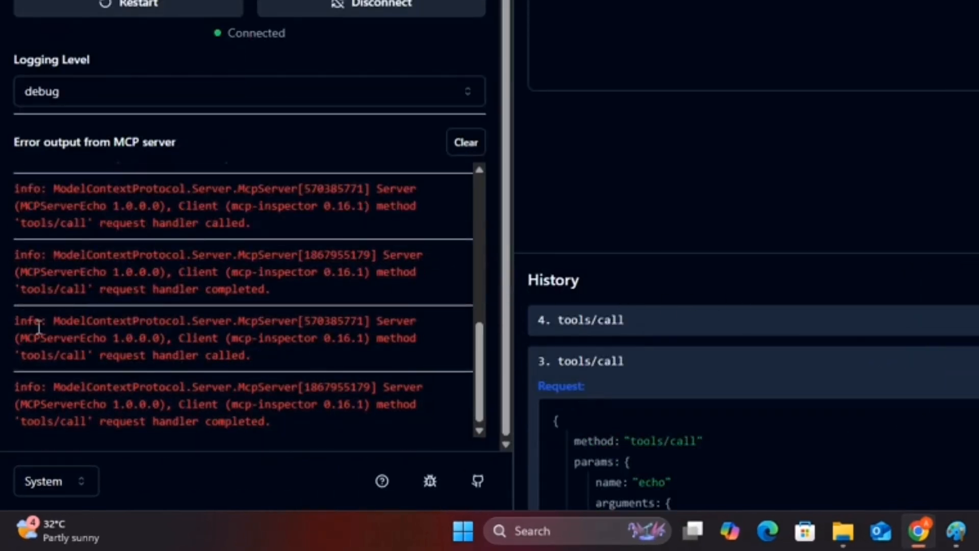
double_click(27, 334)
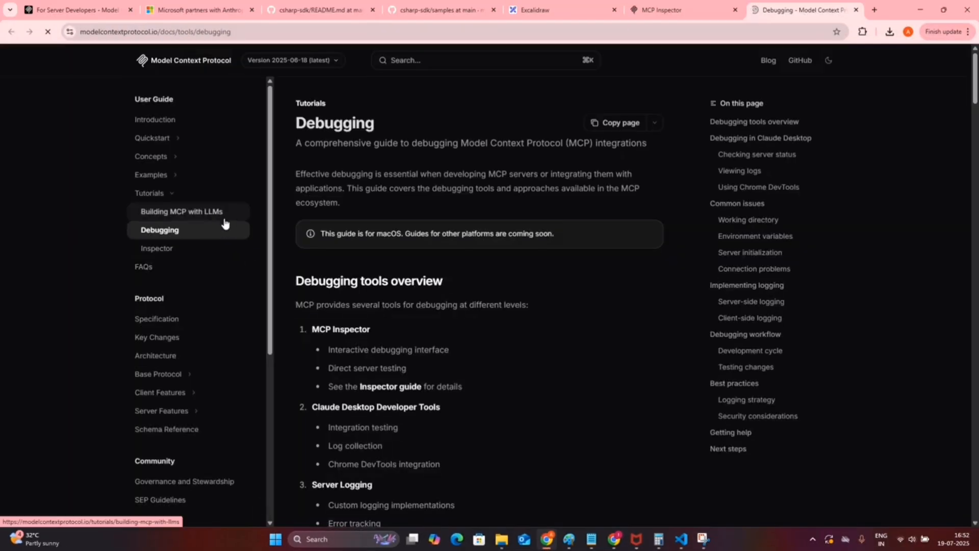
- Scroll the MCP Debugging docs and highlight the MCP Inspector description in the tools overview
scroll("down", 3)
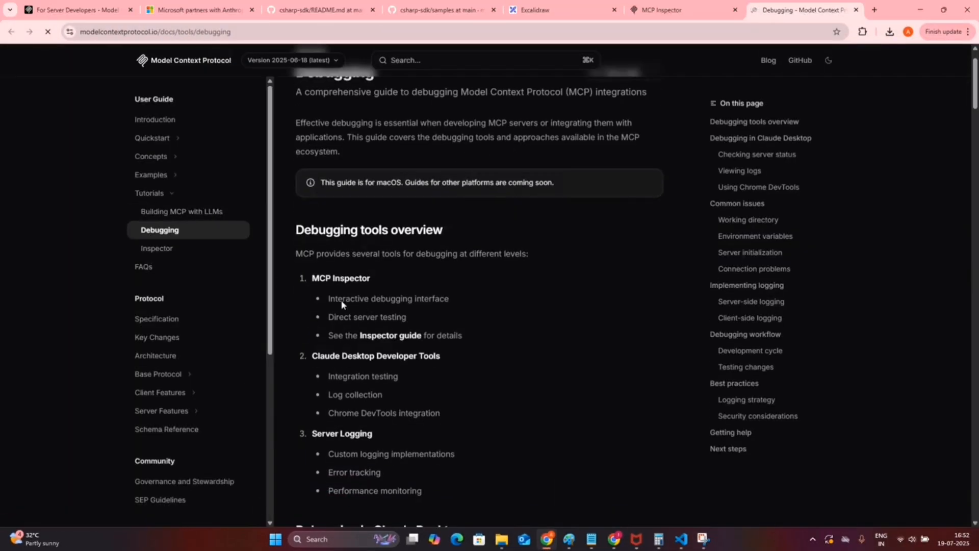
mouse_move(326, 307)
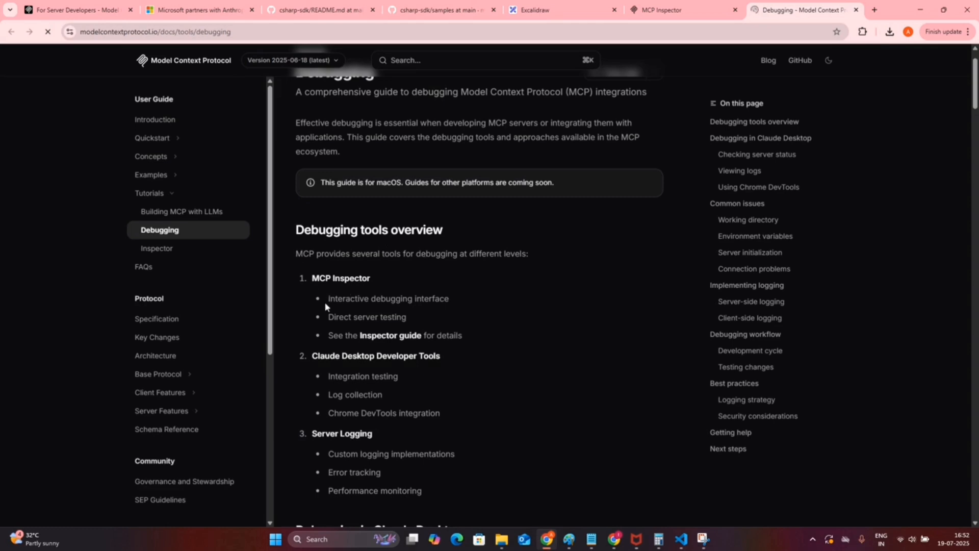
left_click_drag(328, 298, 406, 317)
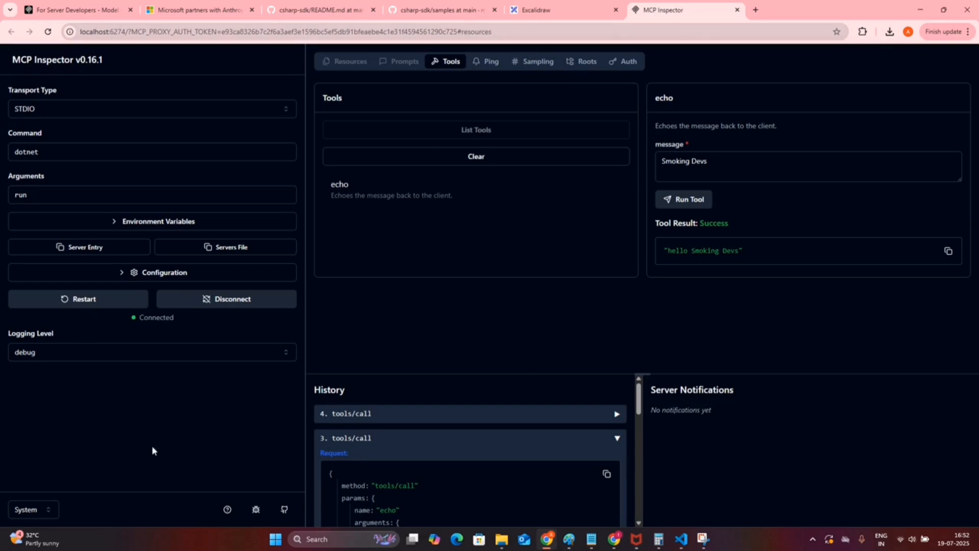
mouse_move(212, 325)
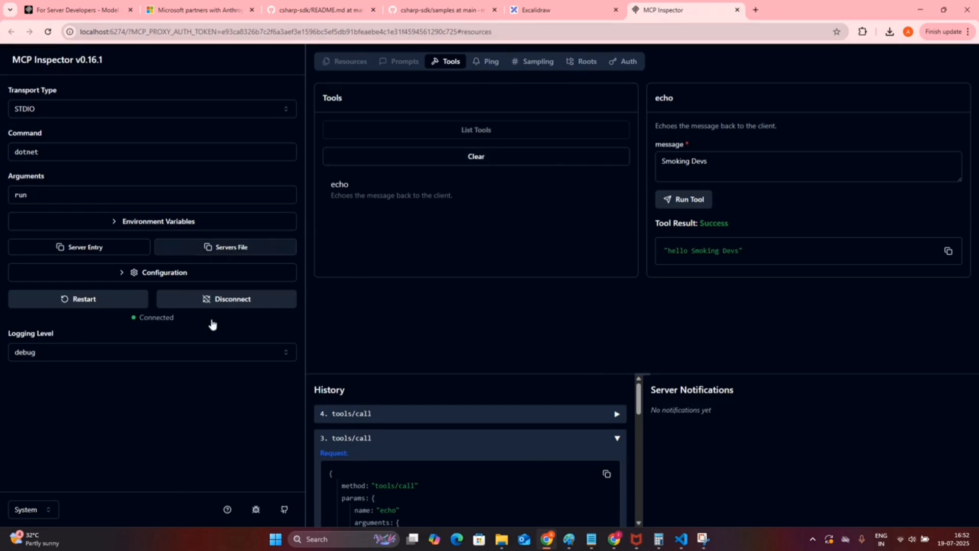
mouse_move(473, 67)
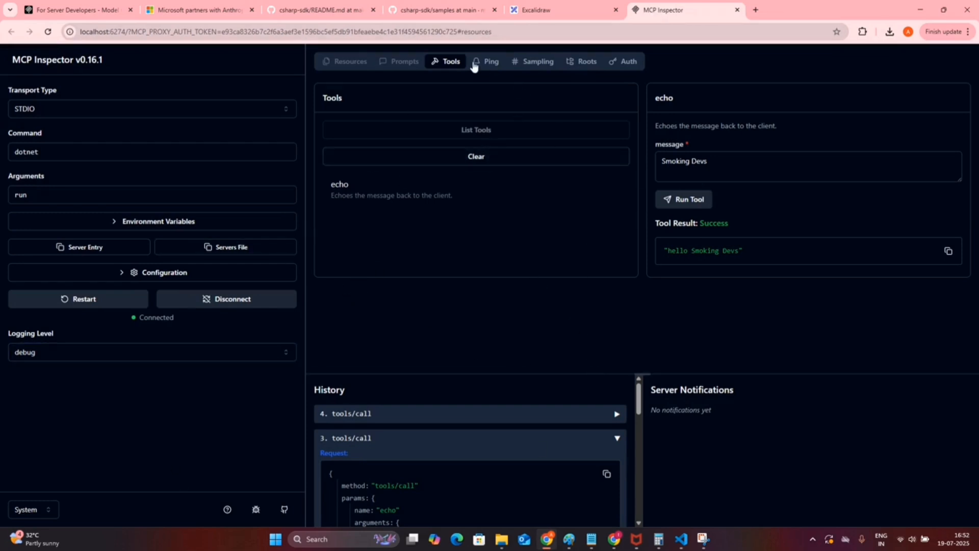
mouse_move(463, 69)
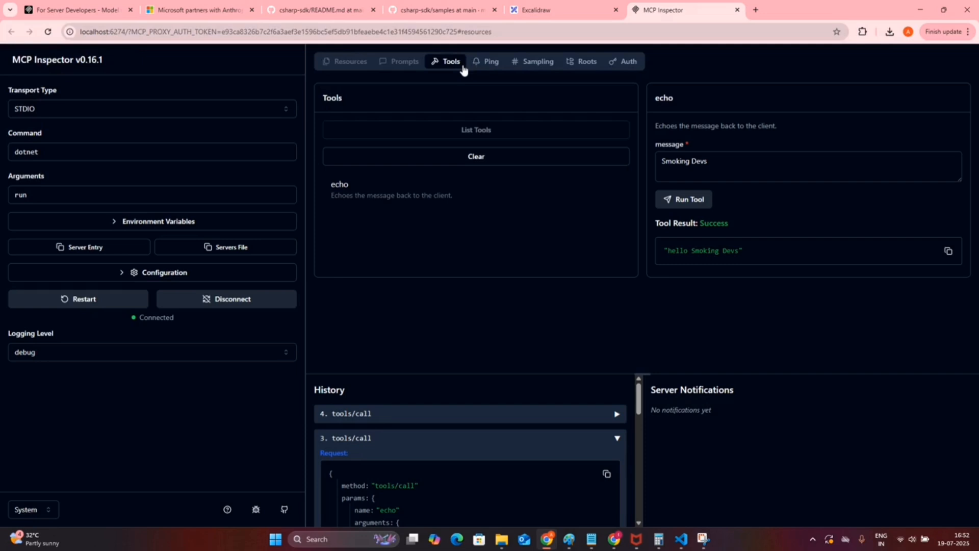
mouse_move(729, 12)
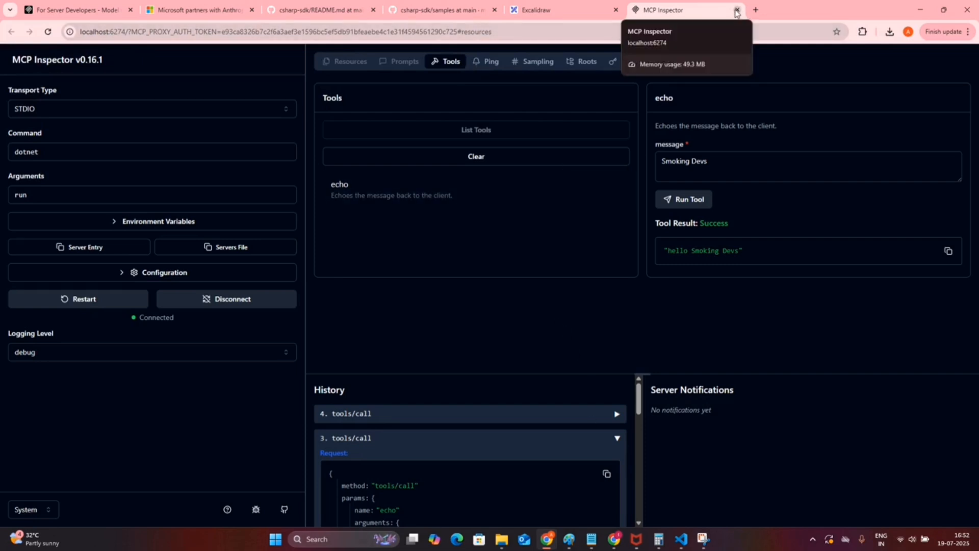
- Ping the connected echo server from Inspector's Ping view to confirm it responds
left_click(491, 62)
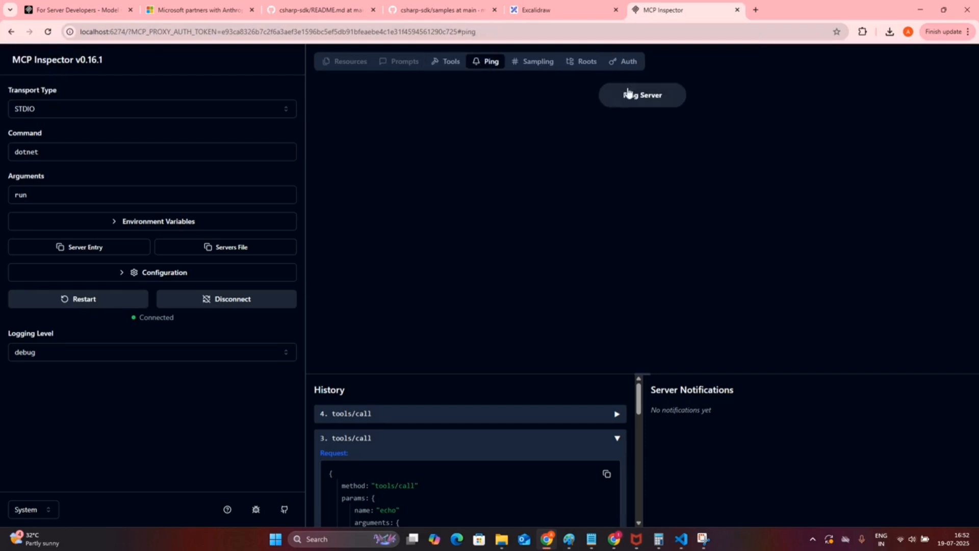
left_click(642, 95)
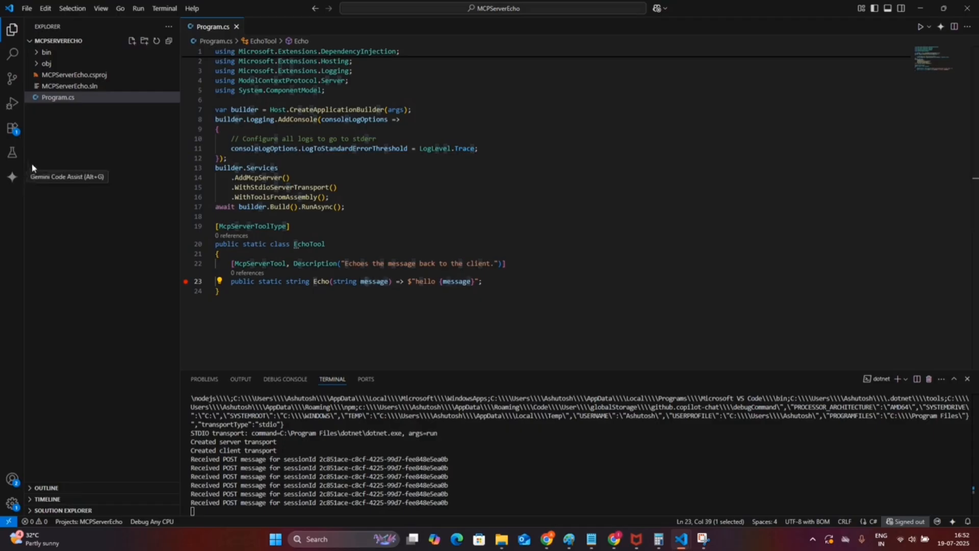
- Bring up the Gemini Code Assist chat panel from the activity bar
left_click(12, 177)
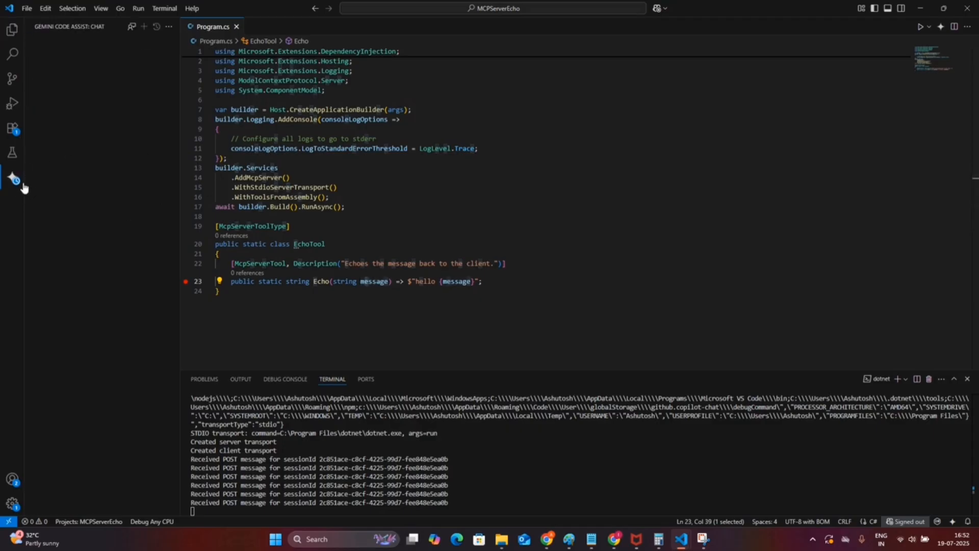
left_click(12, 178)
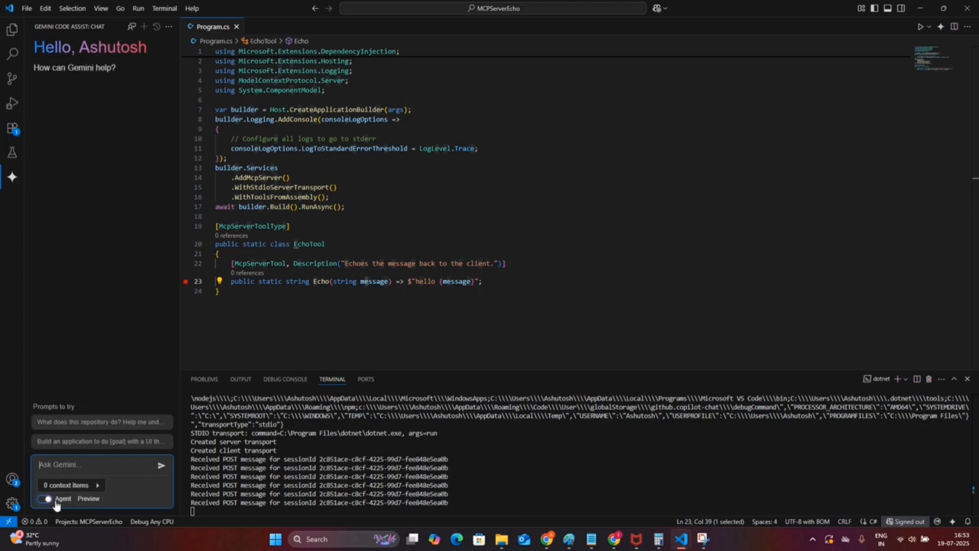
mouse_move(81, 490)
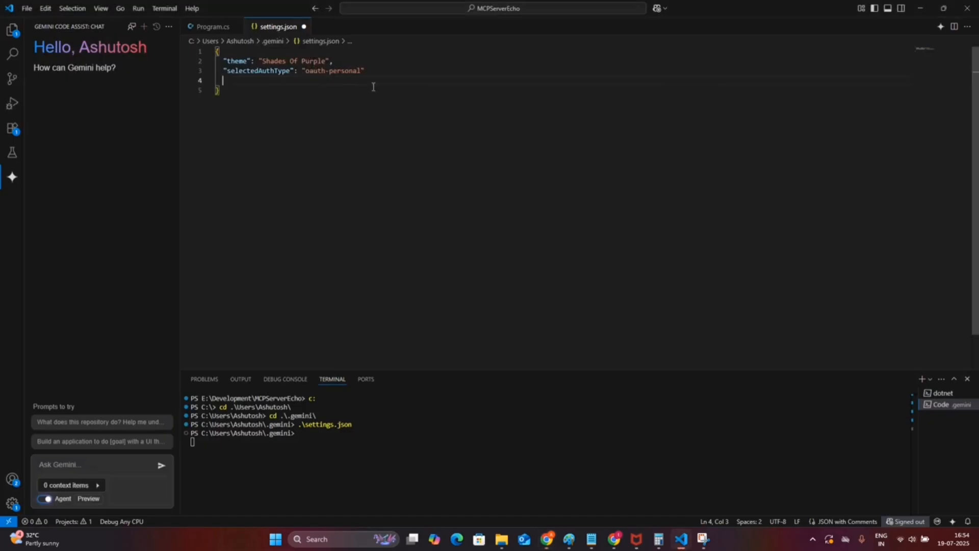
- Paste the mcpServers block and point the echo entry at E:\Development\MCPServerEcho
type("\"mcpServers\": {")
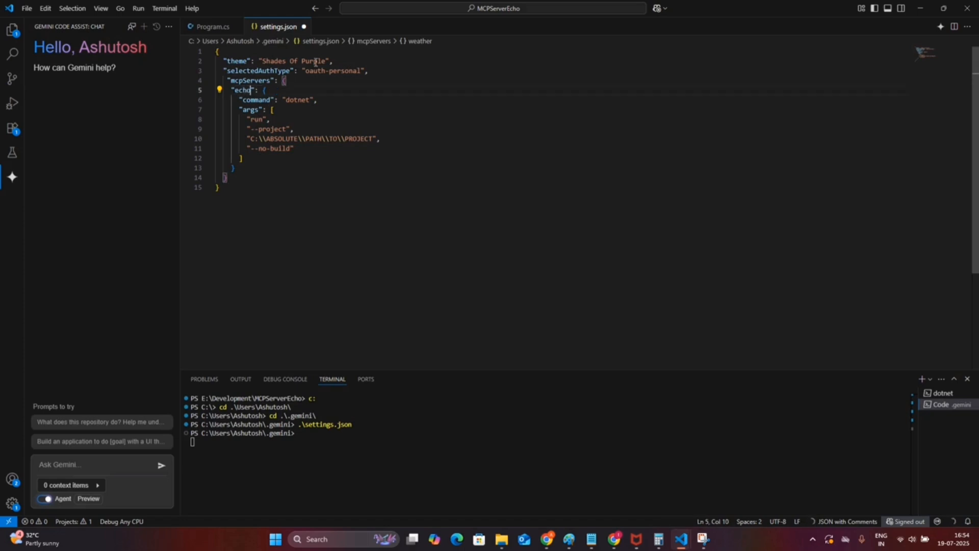
double_click(270, 129)
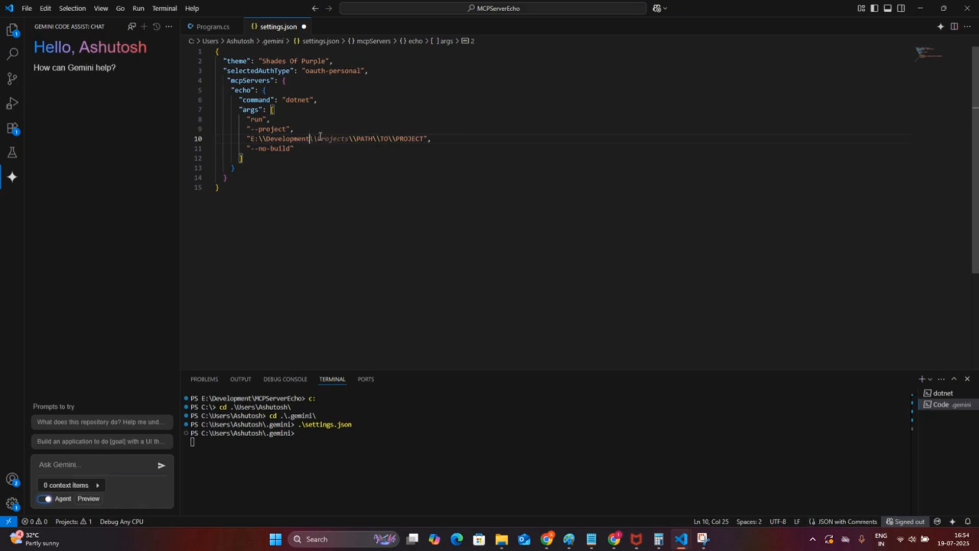
left_click_drag(313, 138, 392, 138)
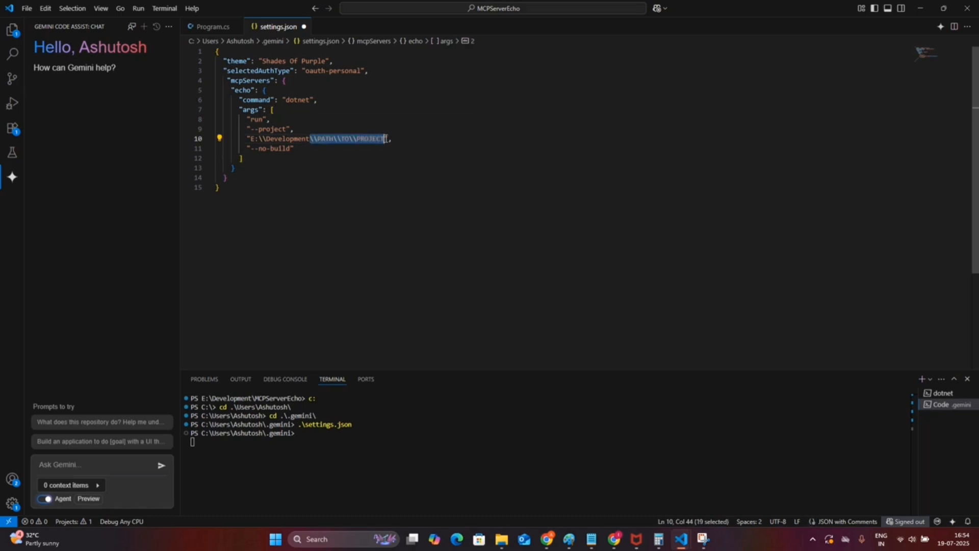
type("MC")
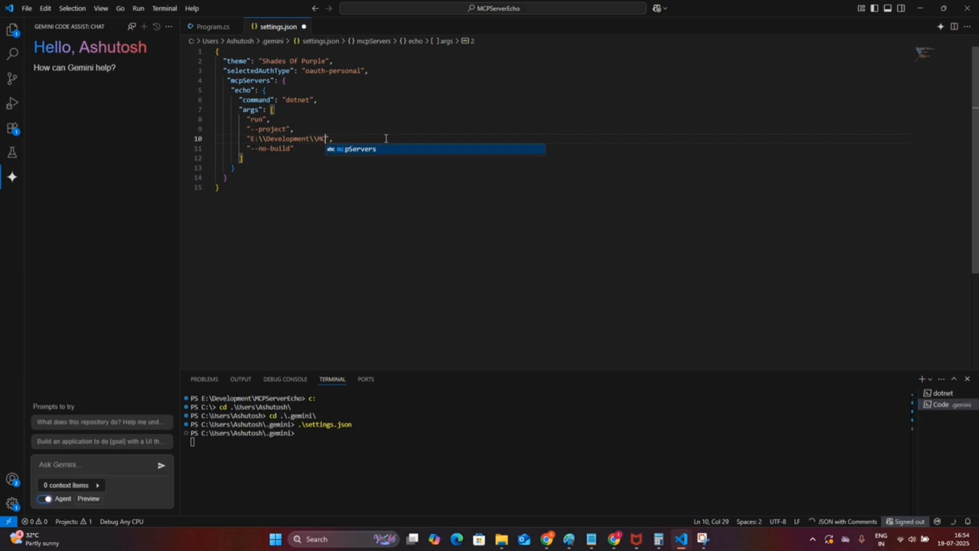
type("P")
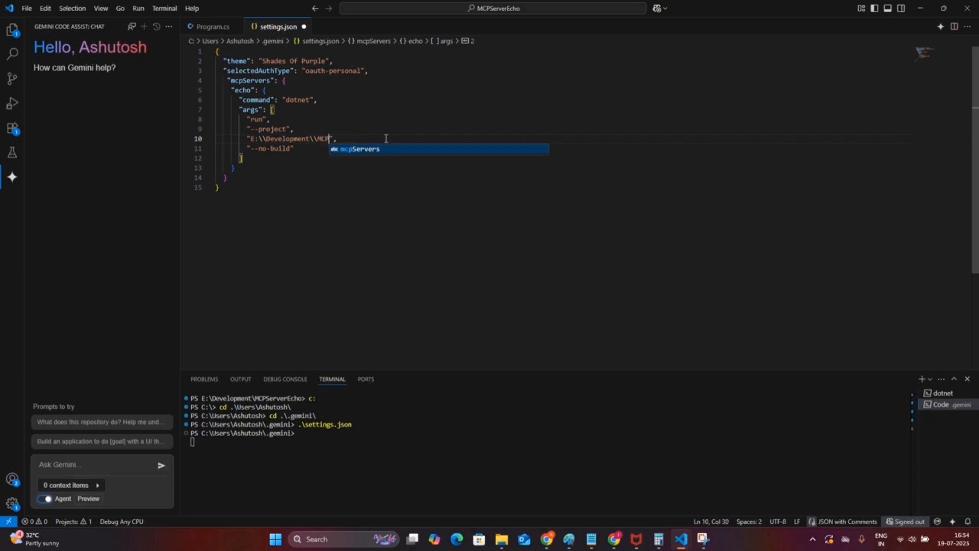
type("ServerEcho")
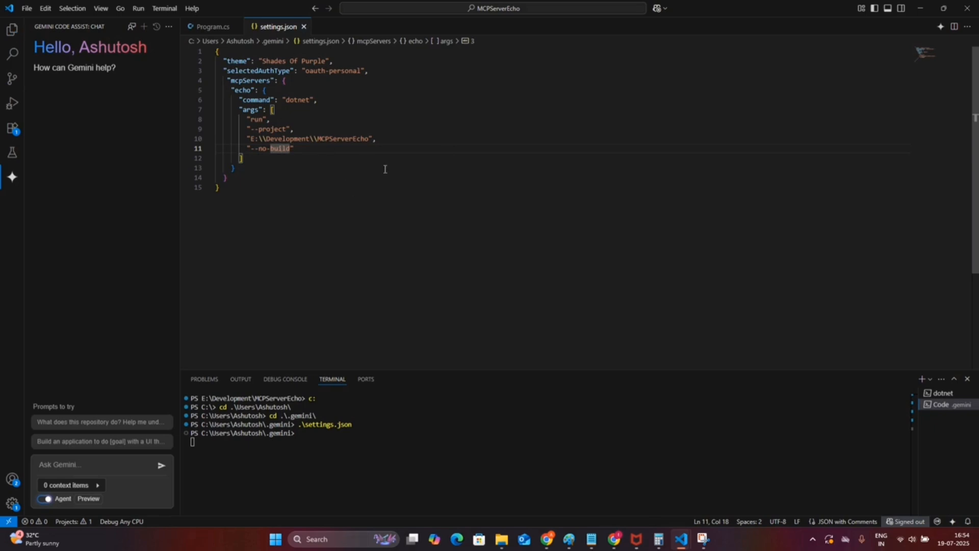
mouse_move(320, 269)
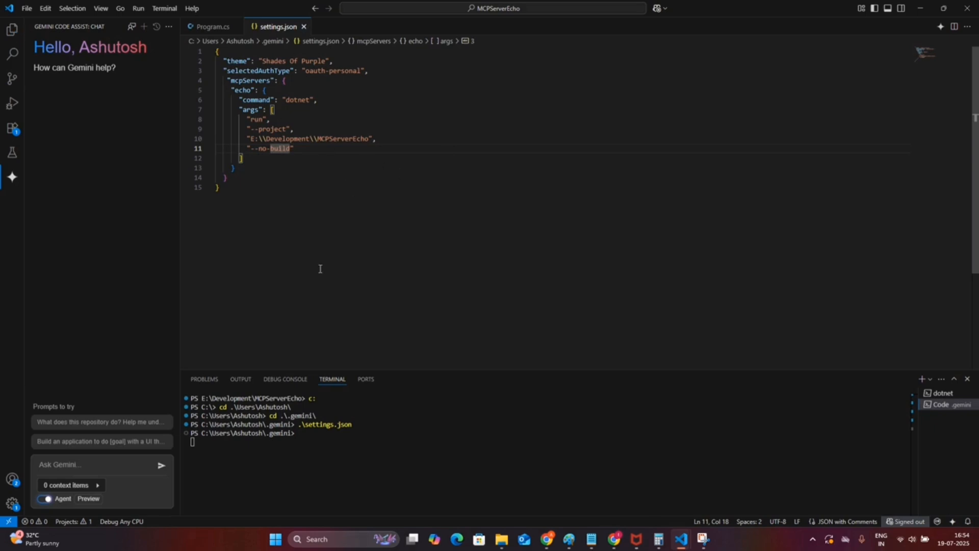
mouse_move(334, 473)
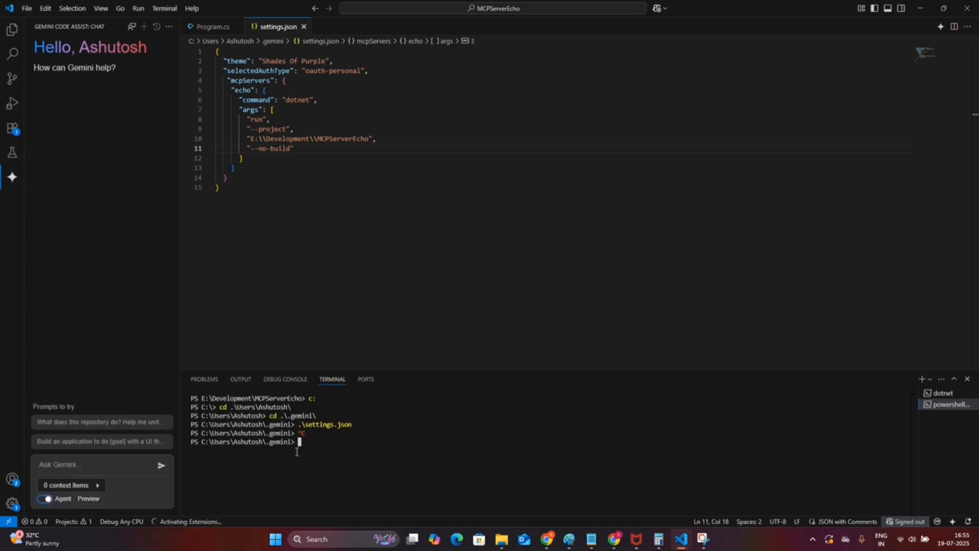
- Start the Gemini CLI in the terminal, which reports one MCP server loaded
type("gemini")
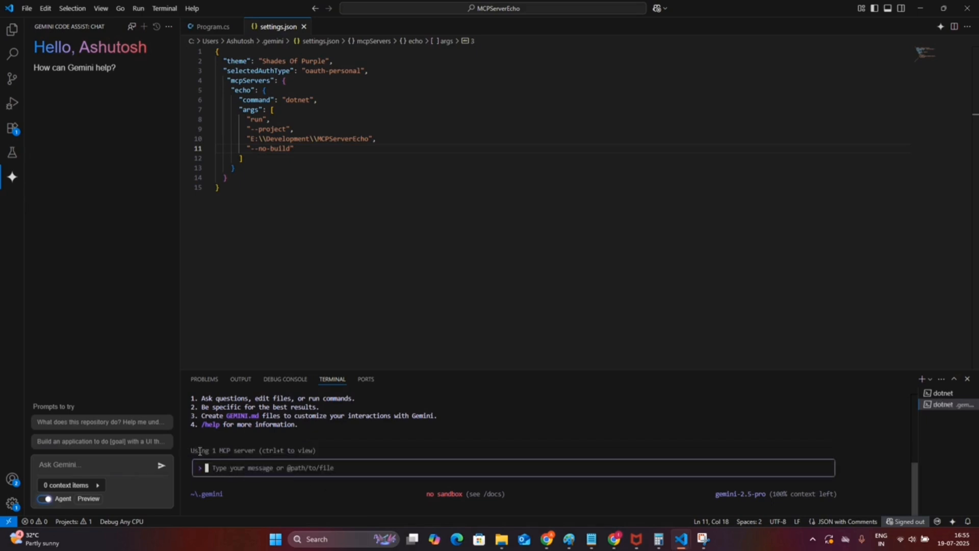
mouse_move(266, 473)
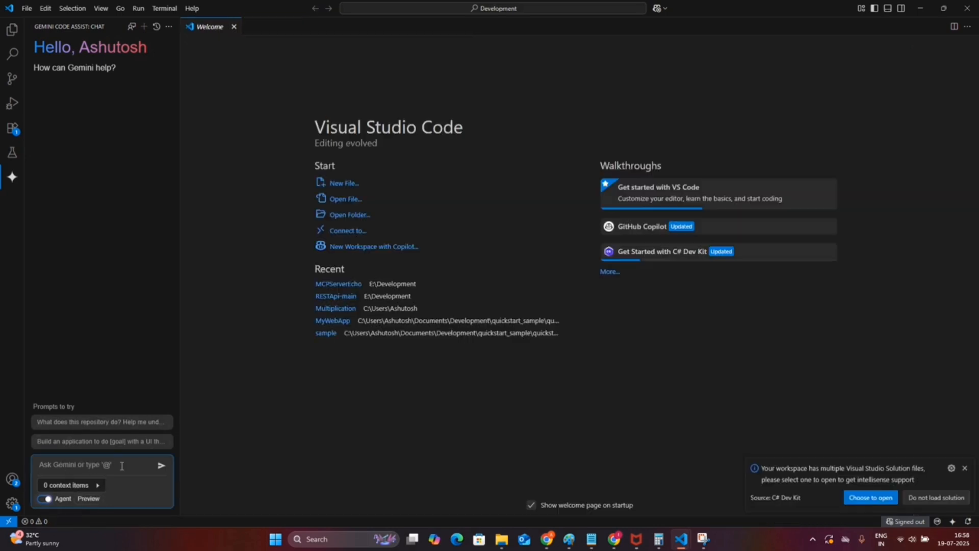
mouse_move(186, 419)
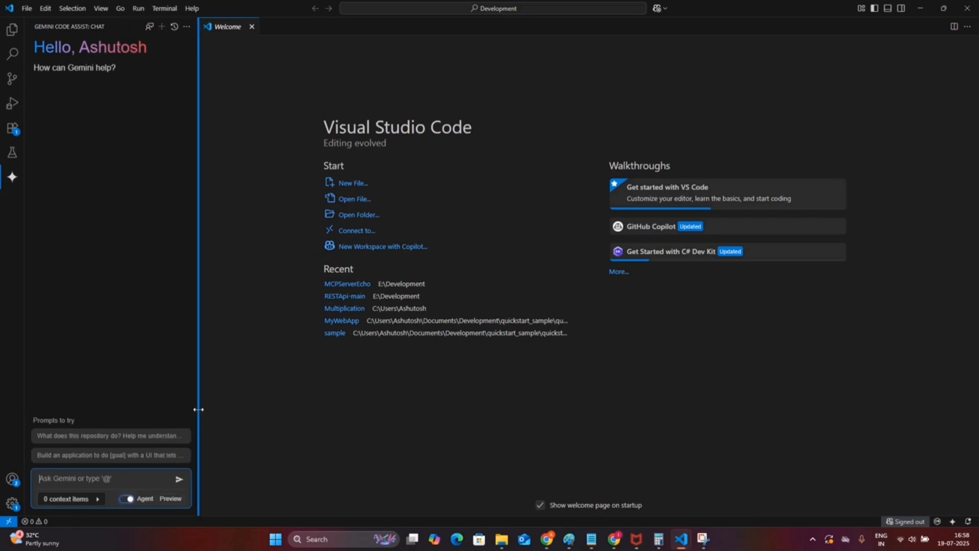
- Widen the Gemini chat, ask it to use the echo tool and accept the echo tool call
left_click_drag(199, 410, 236, 411)
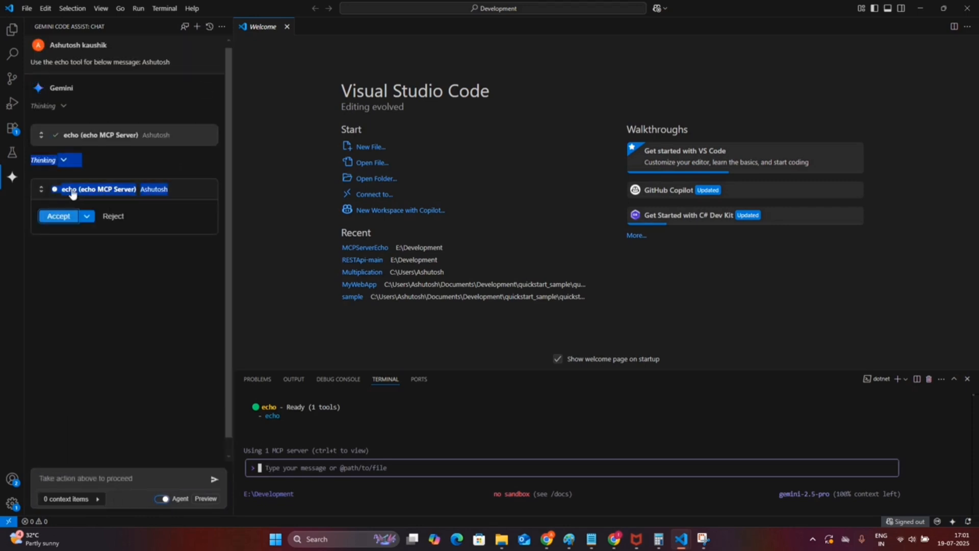
left_click(58, 216)
type("use the Echo tool and")
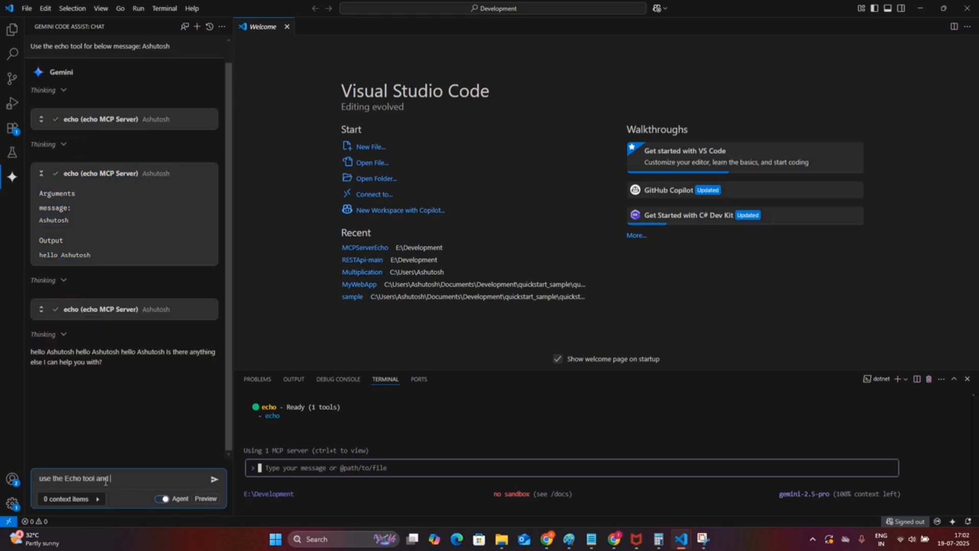
- Ask Gemini to echo 'StonerStack', expand the pending echo call and accept it to get 'hello StonerStack'
type("print the response here for below message:")
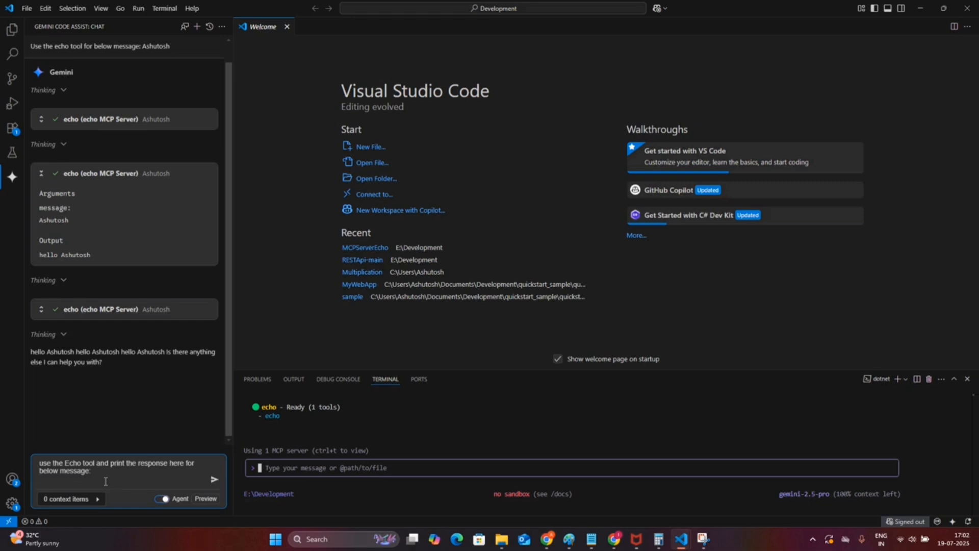
type("StonerS")
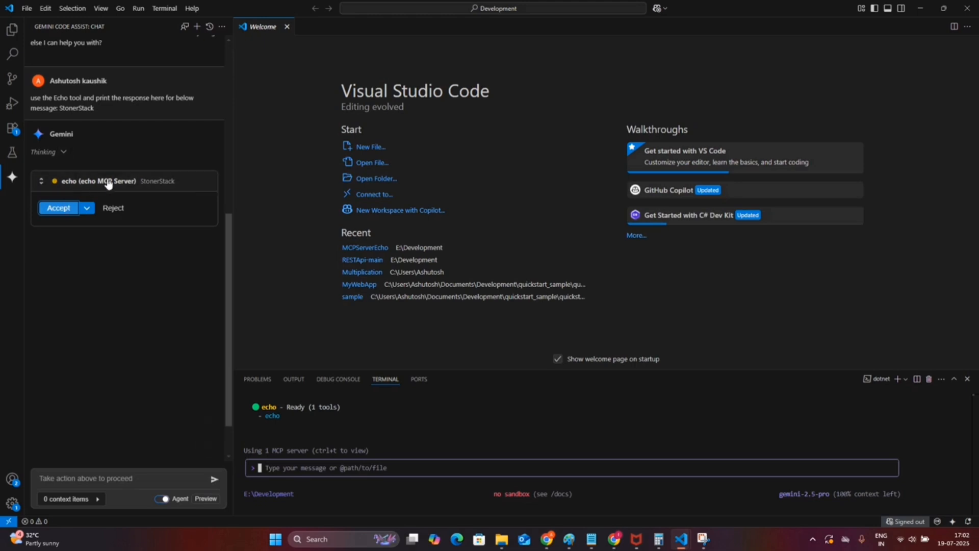
left_click(43, 182)
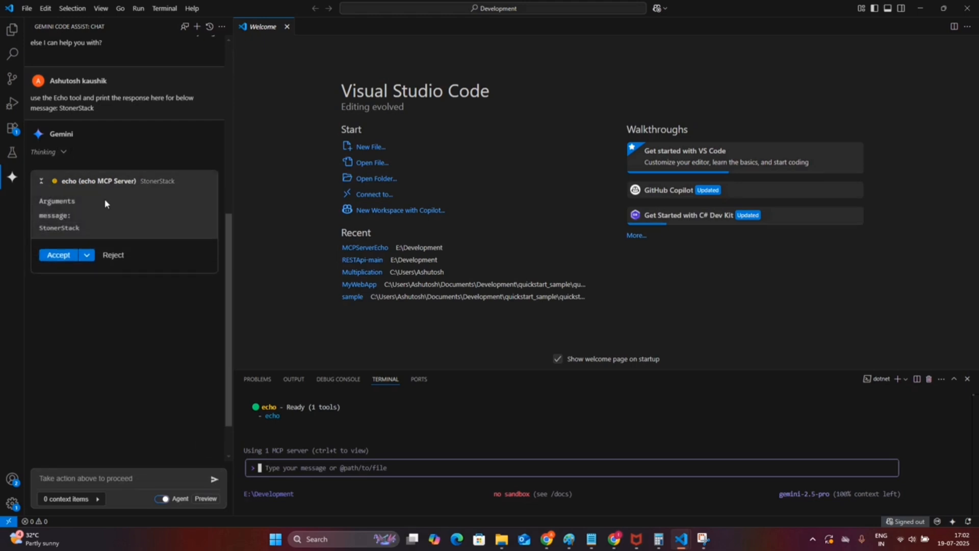
left_click(59, 255)
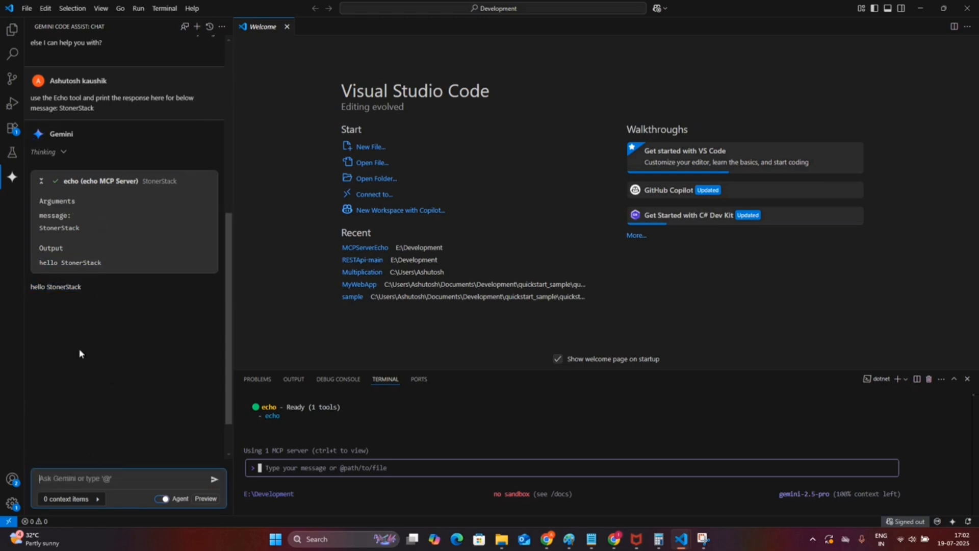
mouse_move(101, 8)
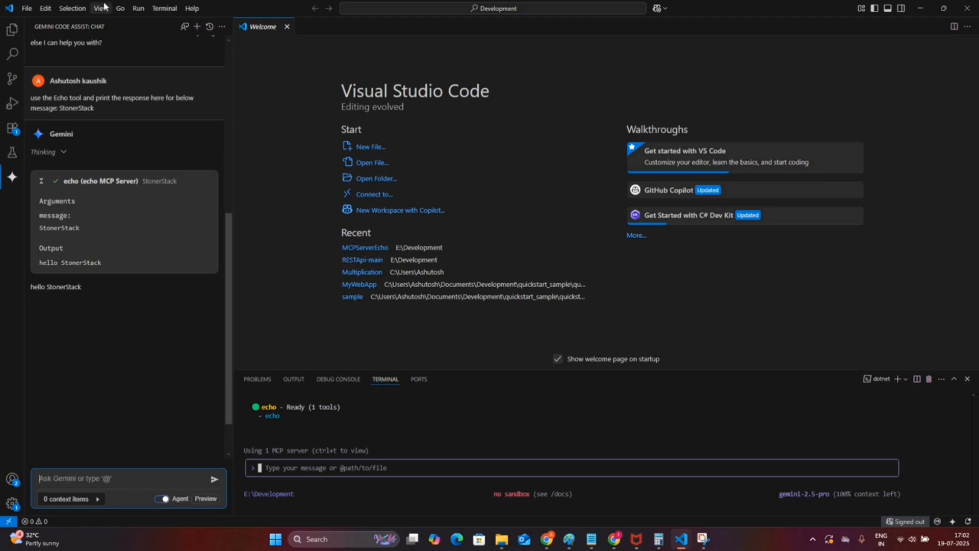
mouse_move(451, 20)
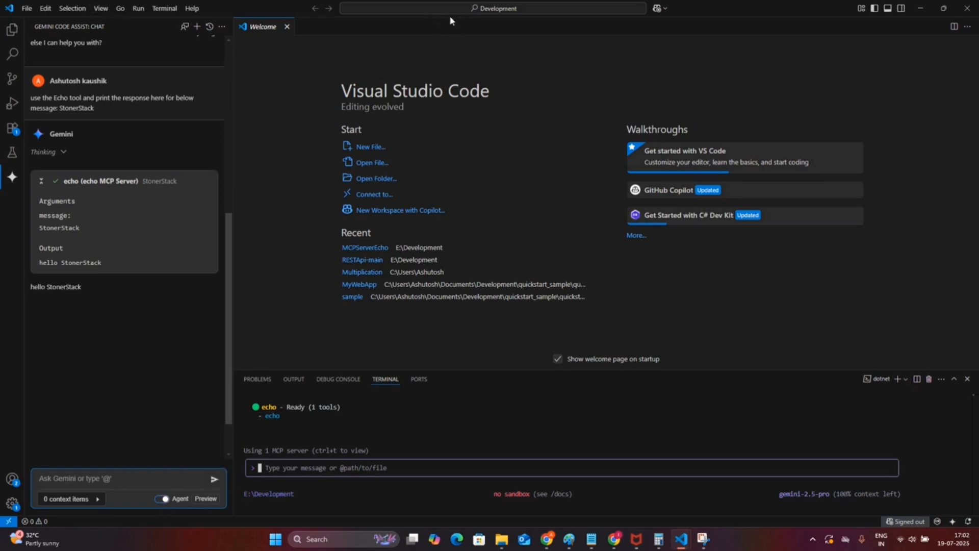